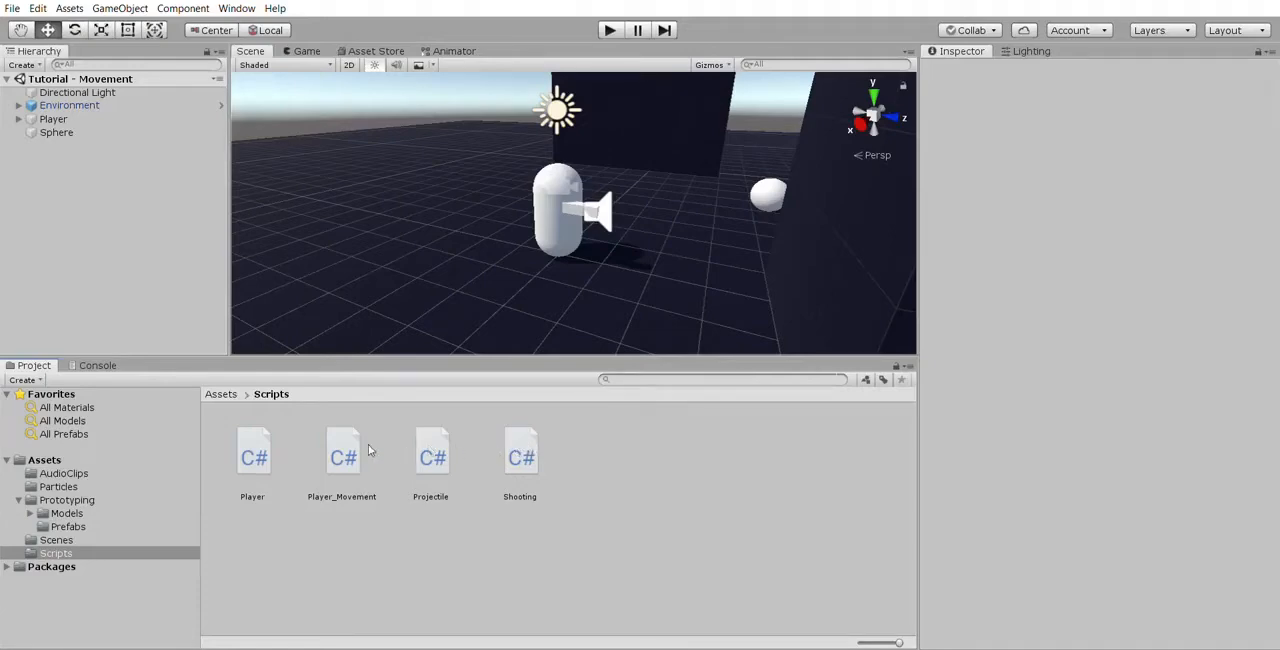
# Step: Open the Player script from the Scripts folder in Visual Studio
pyautogui.click(252, 452)
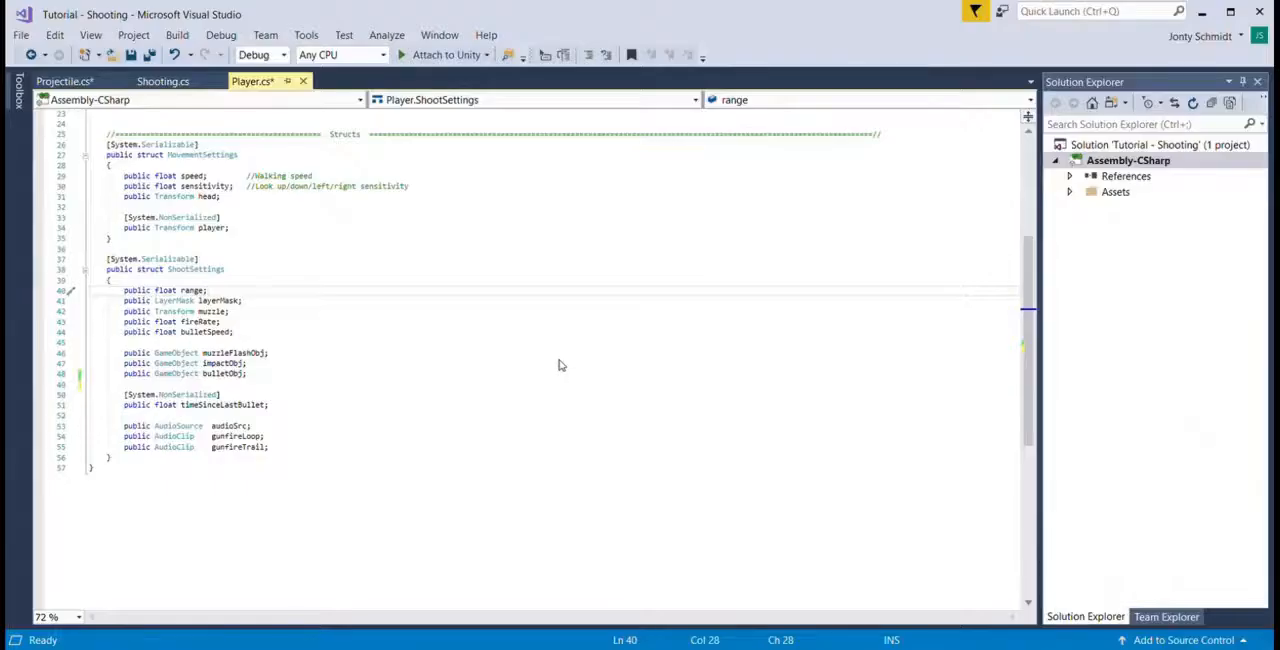
# Step: Add public float recoilXaxis and recoilYaxis with [Range(0, 1)] and a maximum-recoil-per-shot comment
pyautogui.write('public float recoilXaxis;')
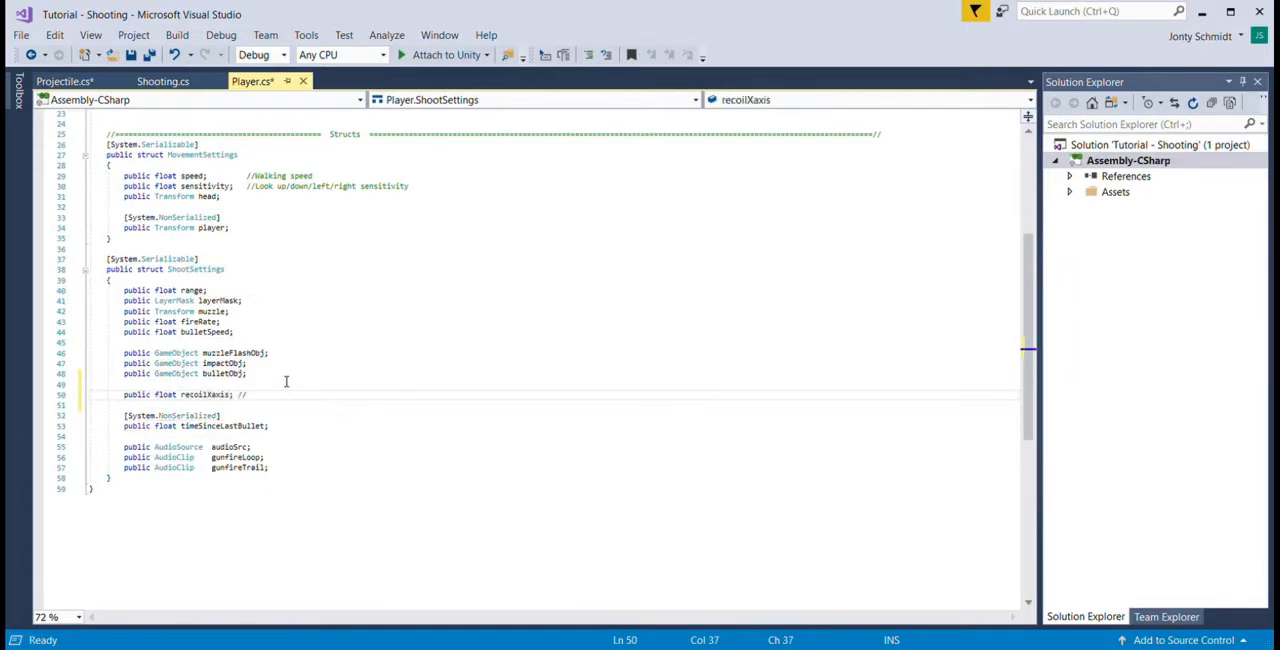
pyautogui.write('//Maximum a')
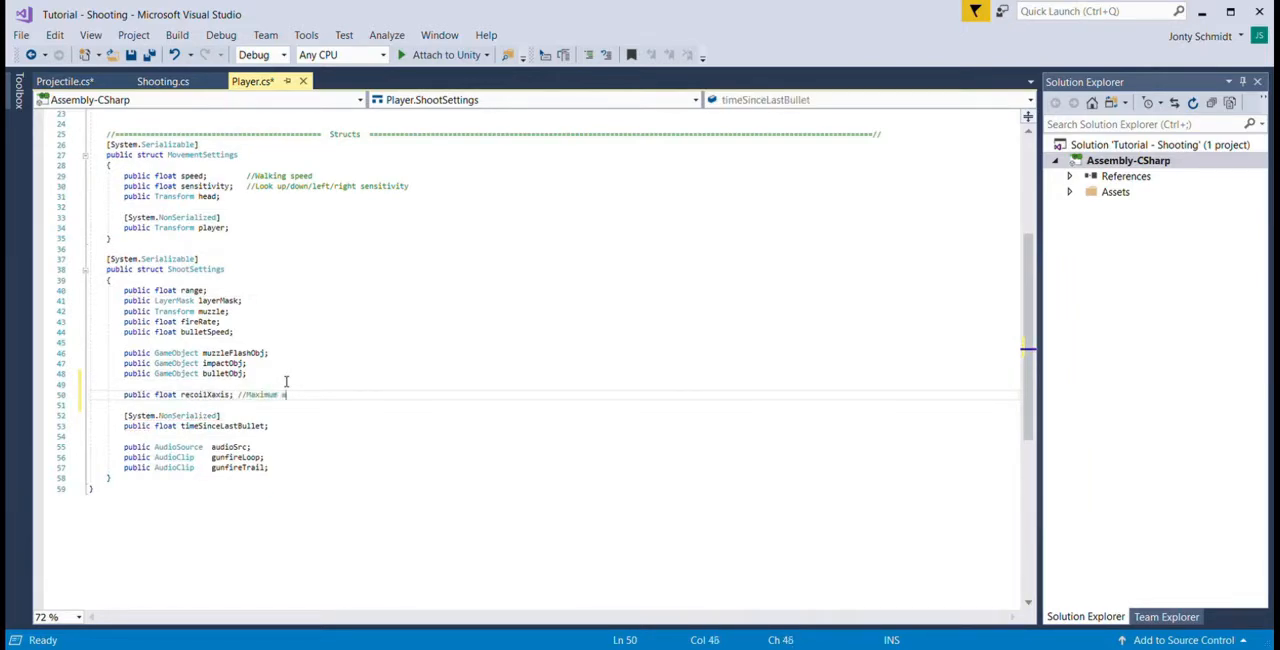
pyautogui.write('mount of recoil per shot along x axis, will be randomised;')
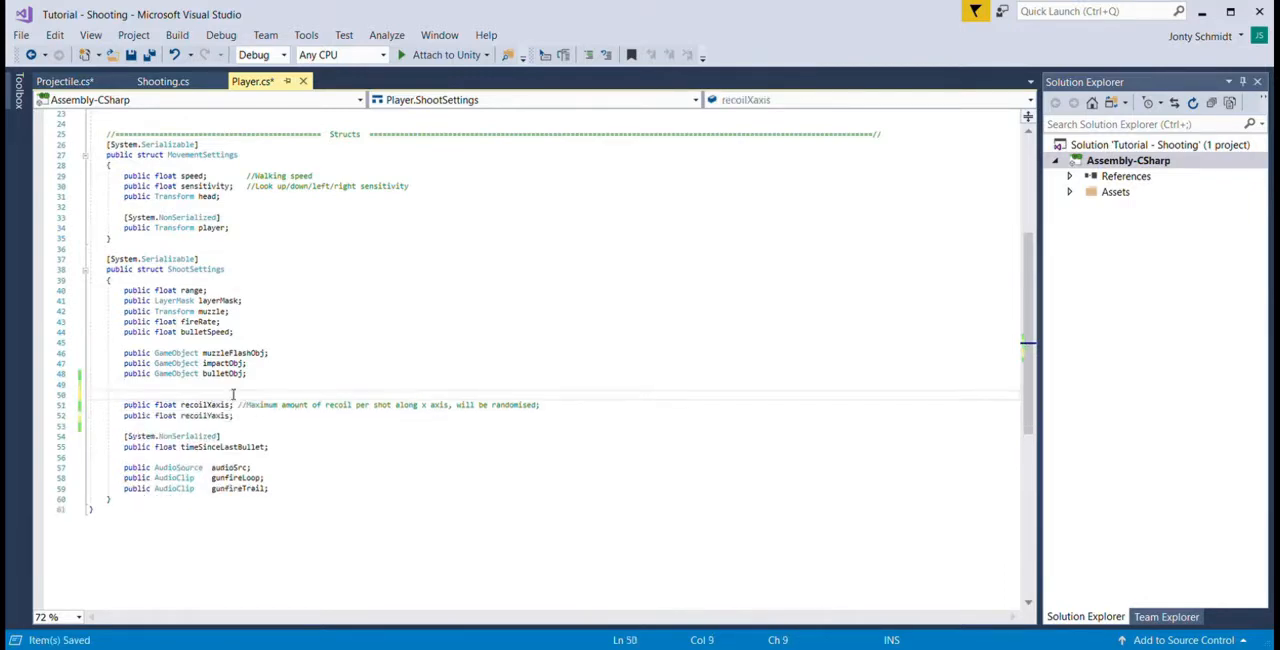
pyautogui.write('[Range(0, 1)]')
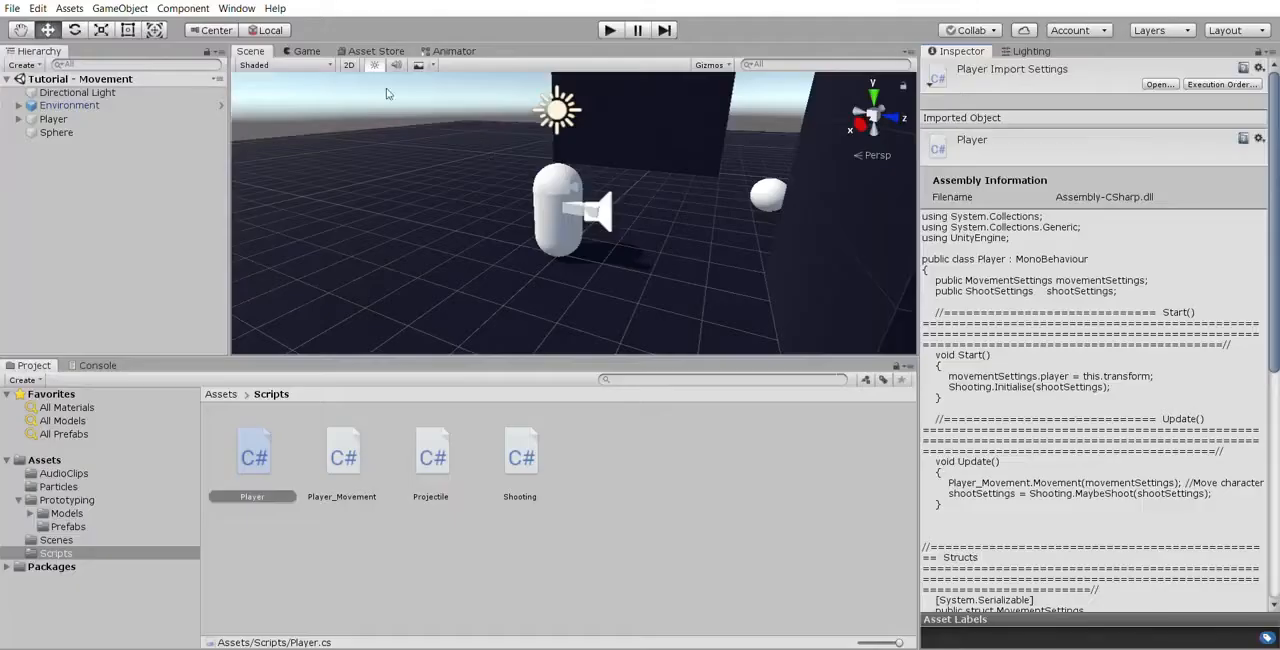
# Step: Set the Player's Recoil Xaxis slider to about 0.66, then move to Shooting.cs
pyautogui.click(52, 120)
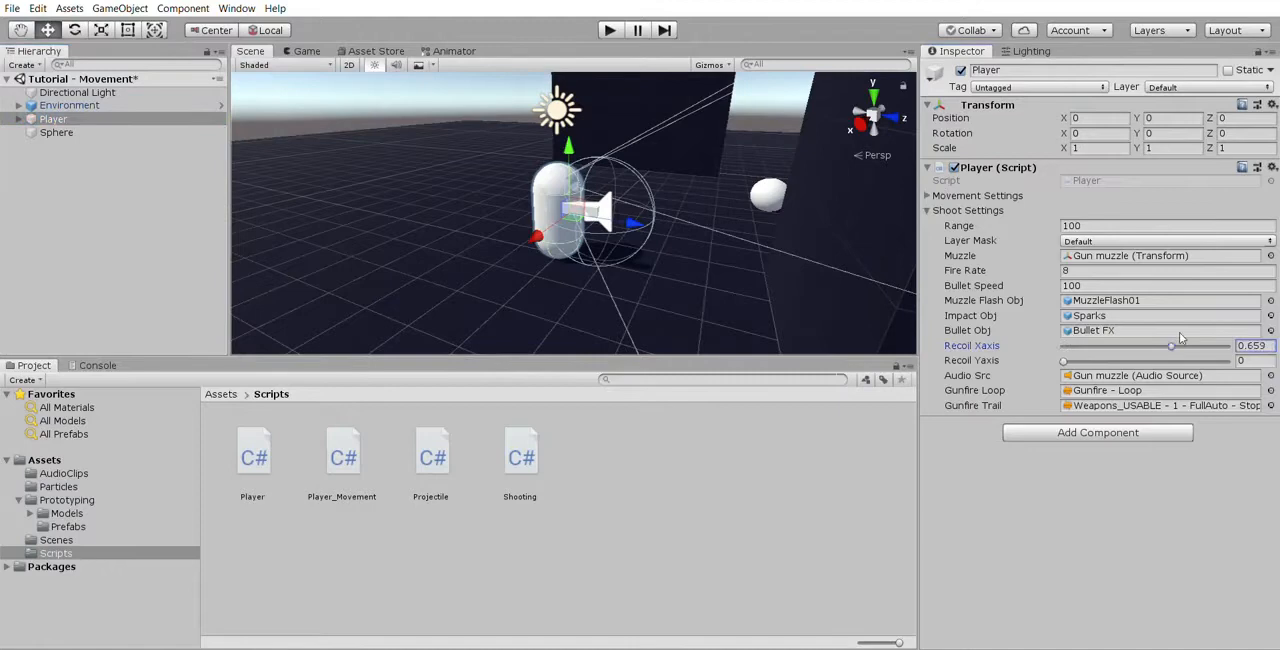
pyautogui.moveTo(1172, 344); pyautogui.dragTo(1100, 344)
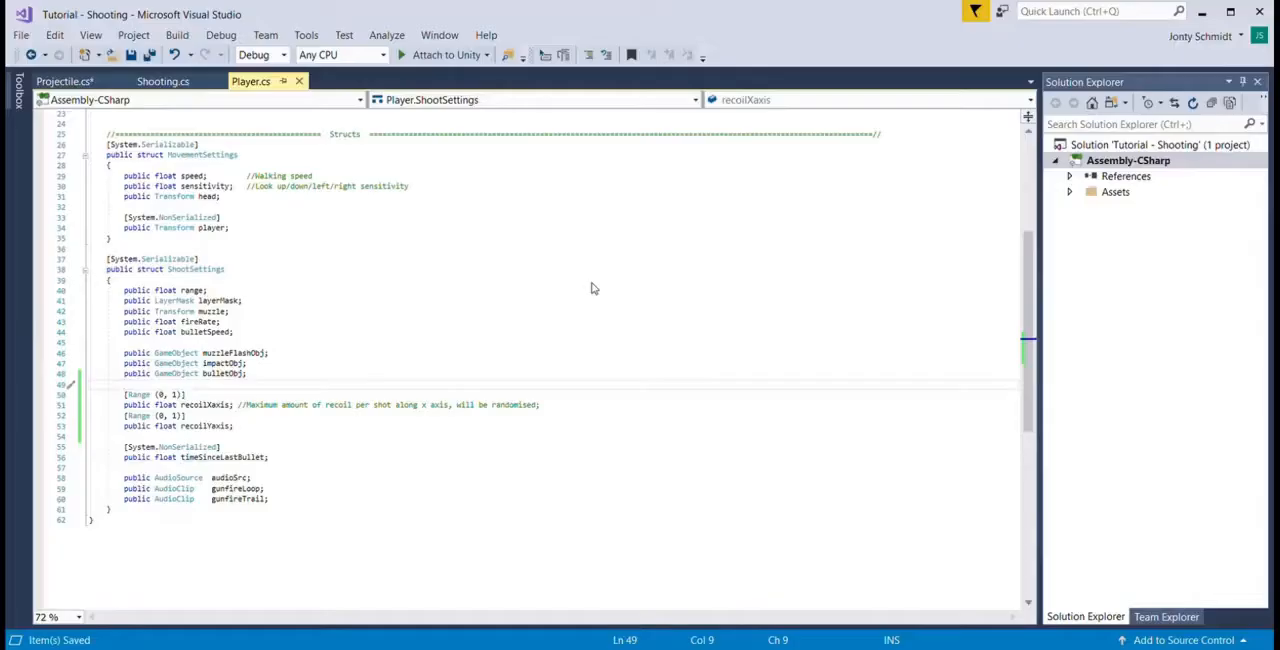
pyautogui.scroll(3)
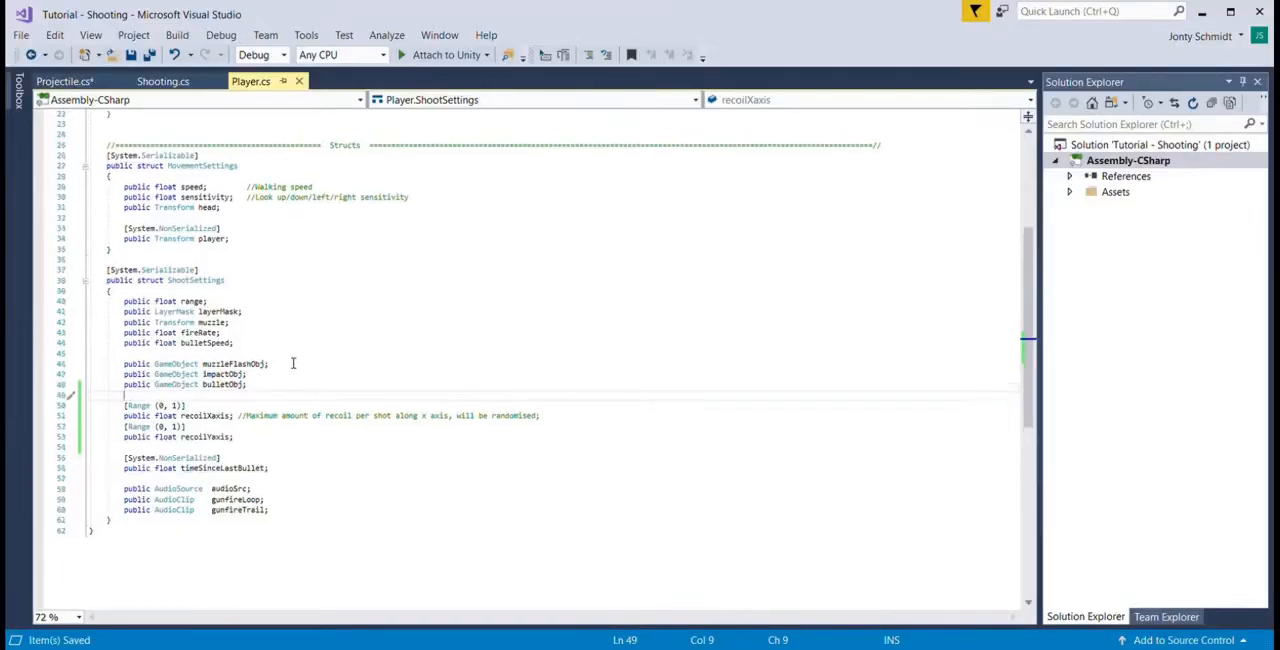
pyautogui.click(158, 80)
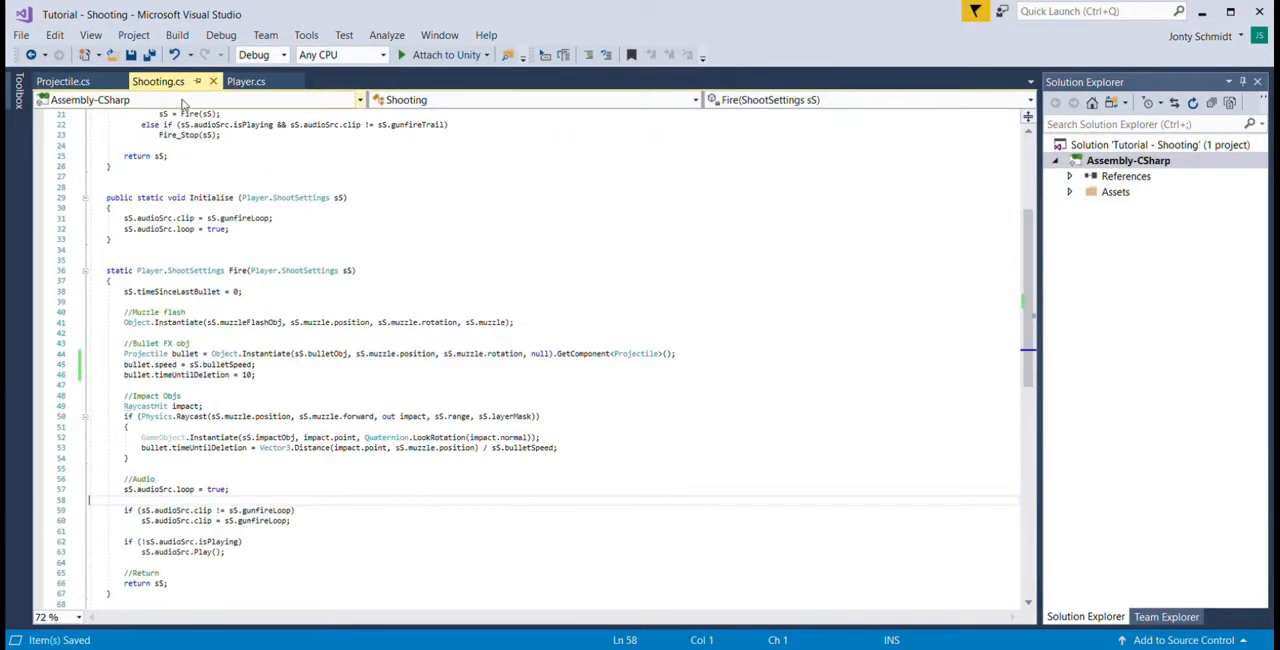
# Step: Add a //---- Recoil header and a //1 note about rotating the player around Y in Fire
pyautogui.click(306, 270)
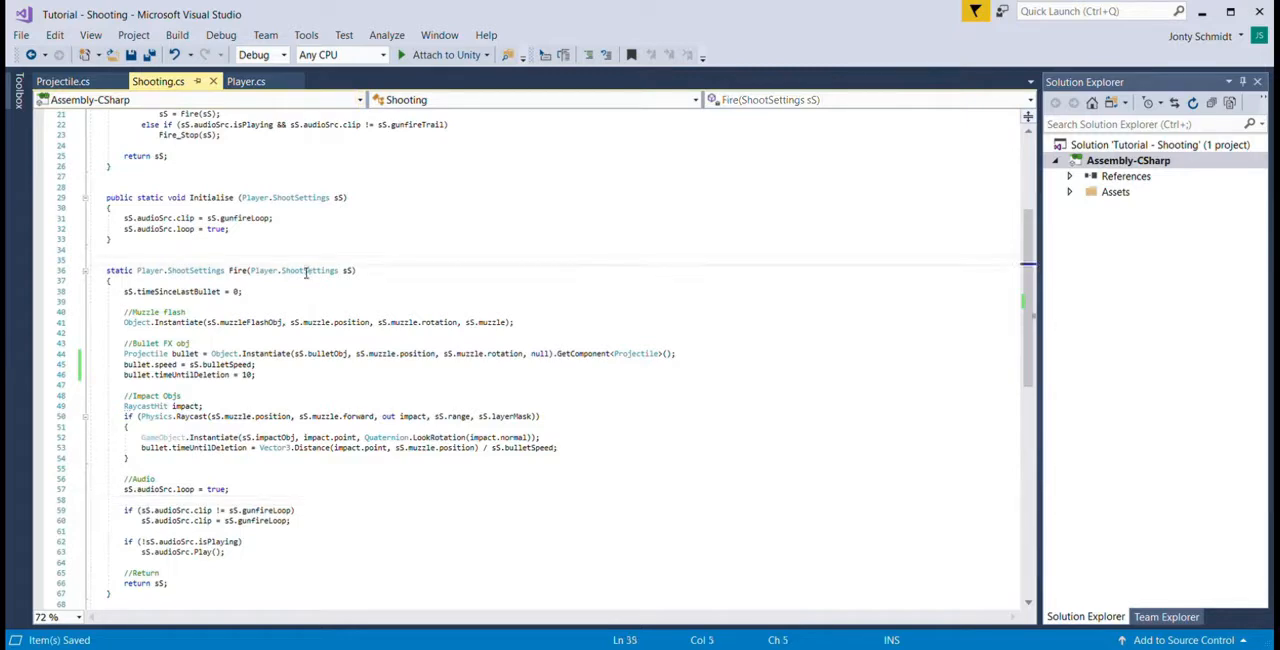
pyautogui.scroll(3)
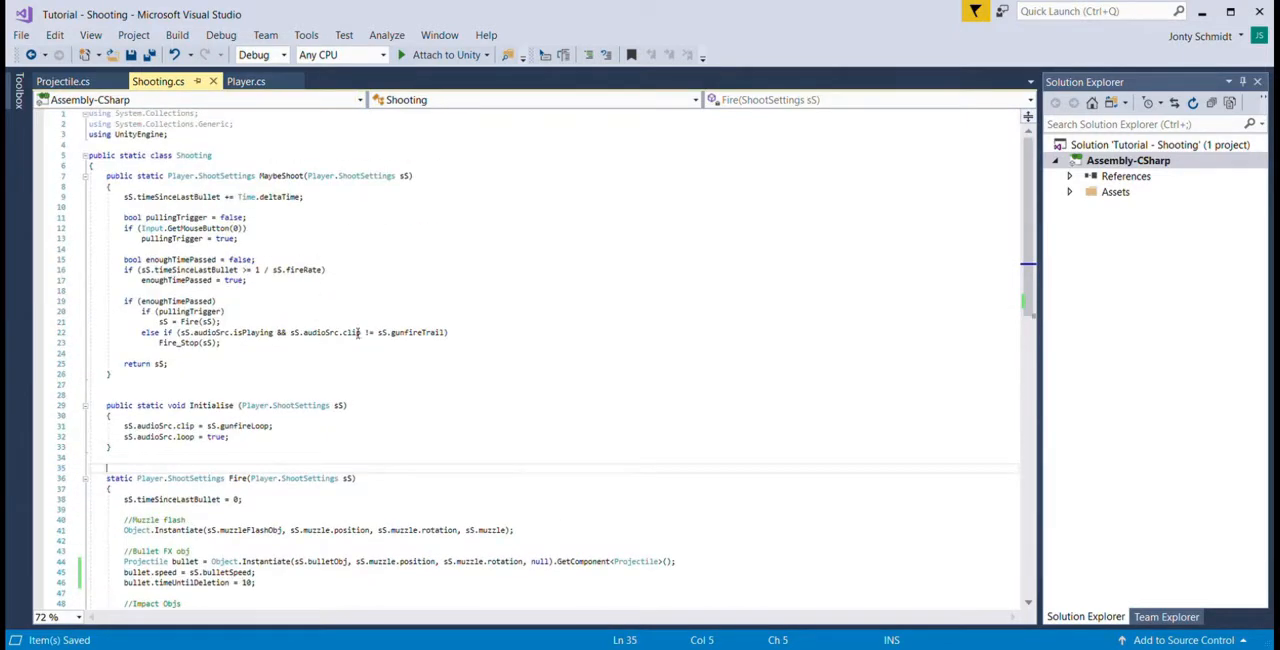
pyautogui.scroll(-3)
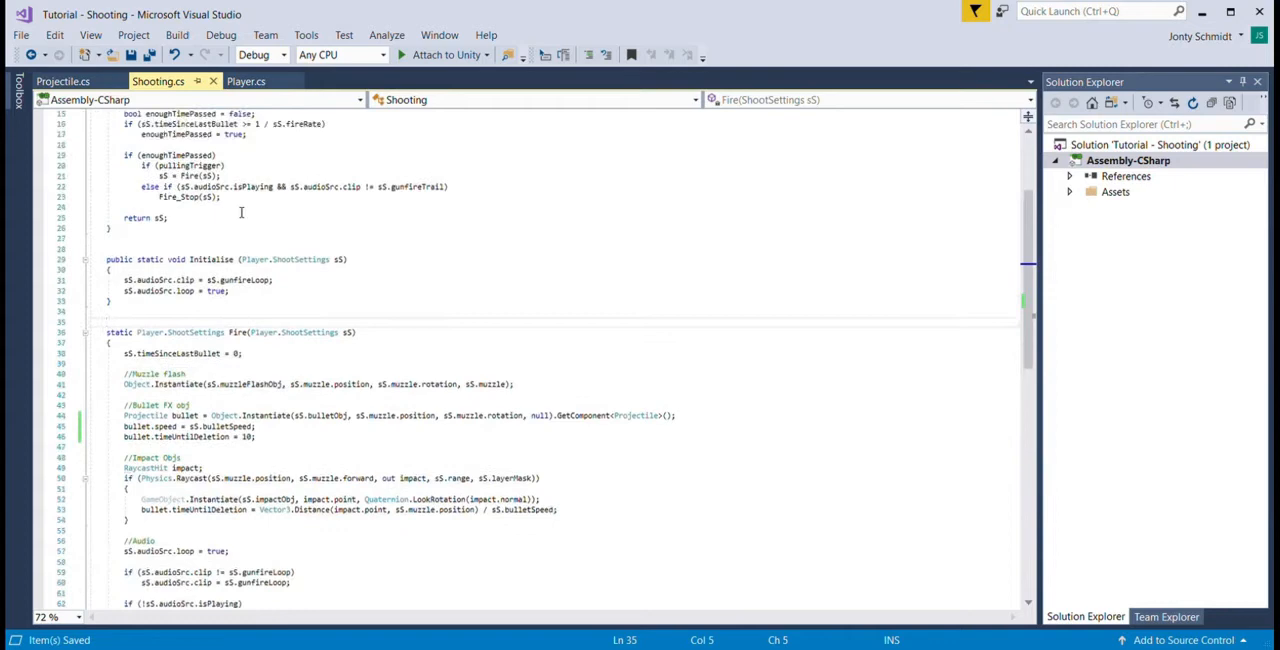
pyautogui.scroll(3)
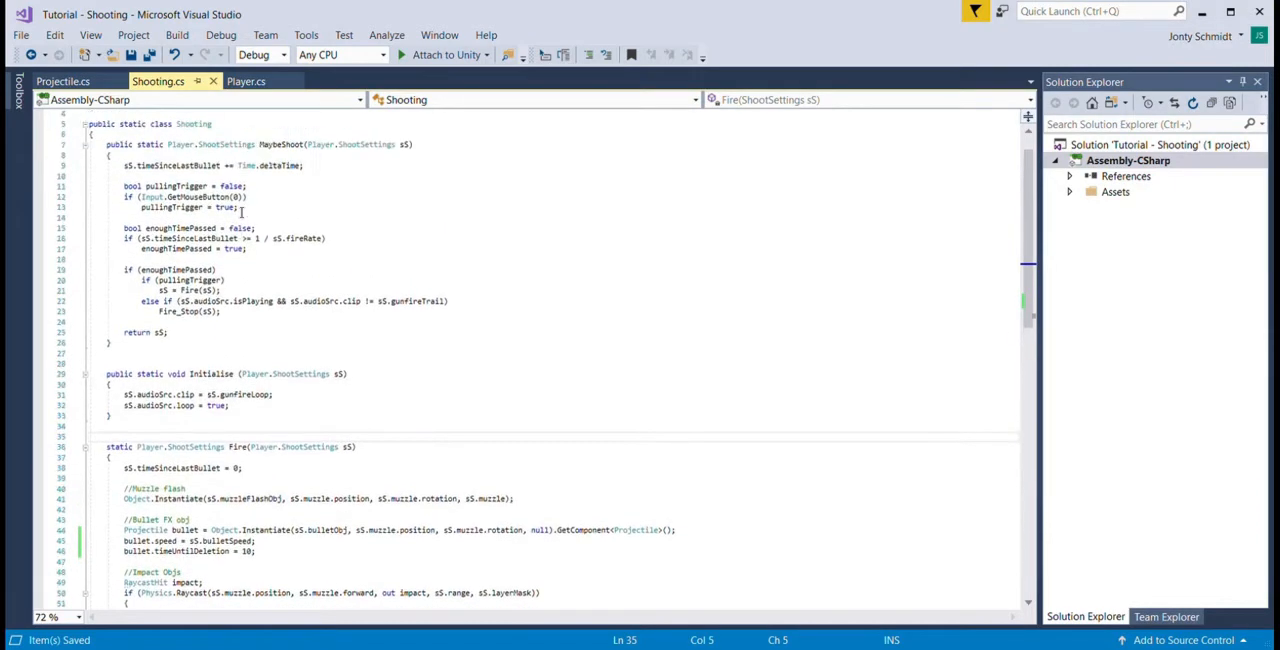
pyautogui.scroll(-3)
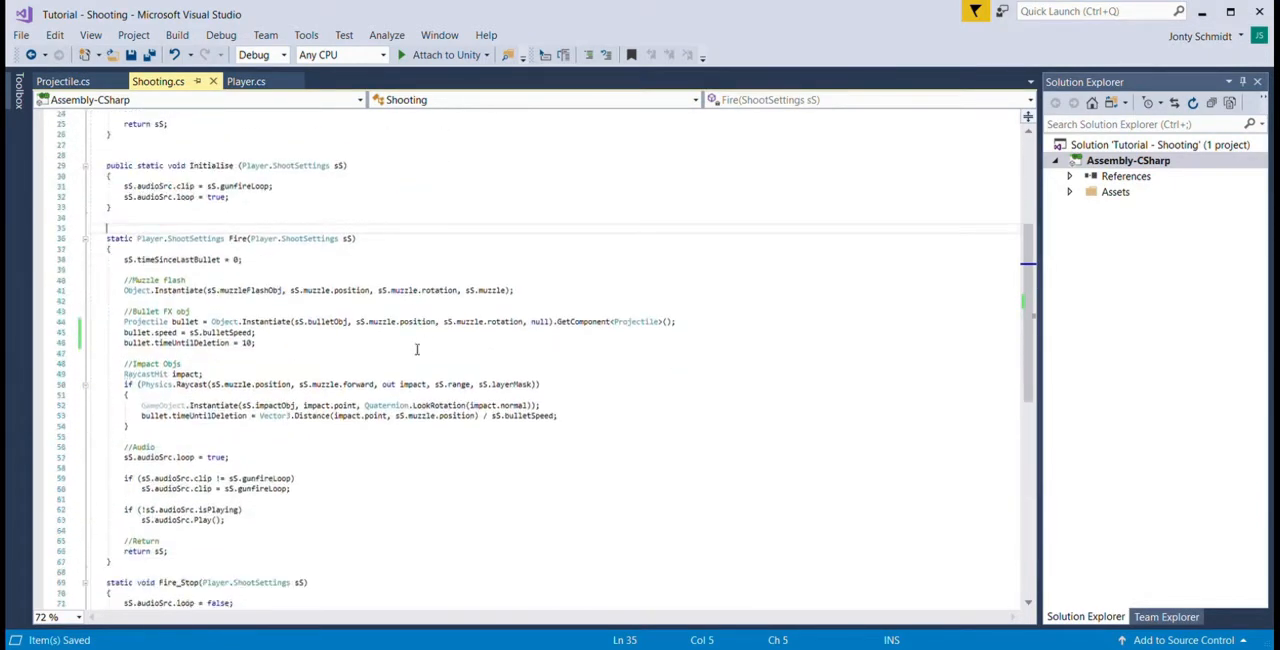
pyautogui.scroll(-3)
pyautogui.write('//1 - Rotate player around Y axis depending on amount of recoil')
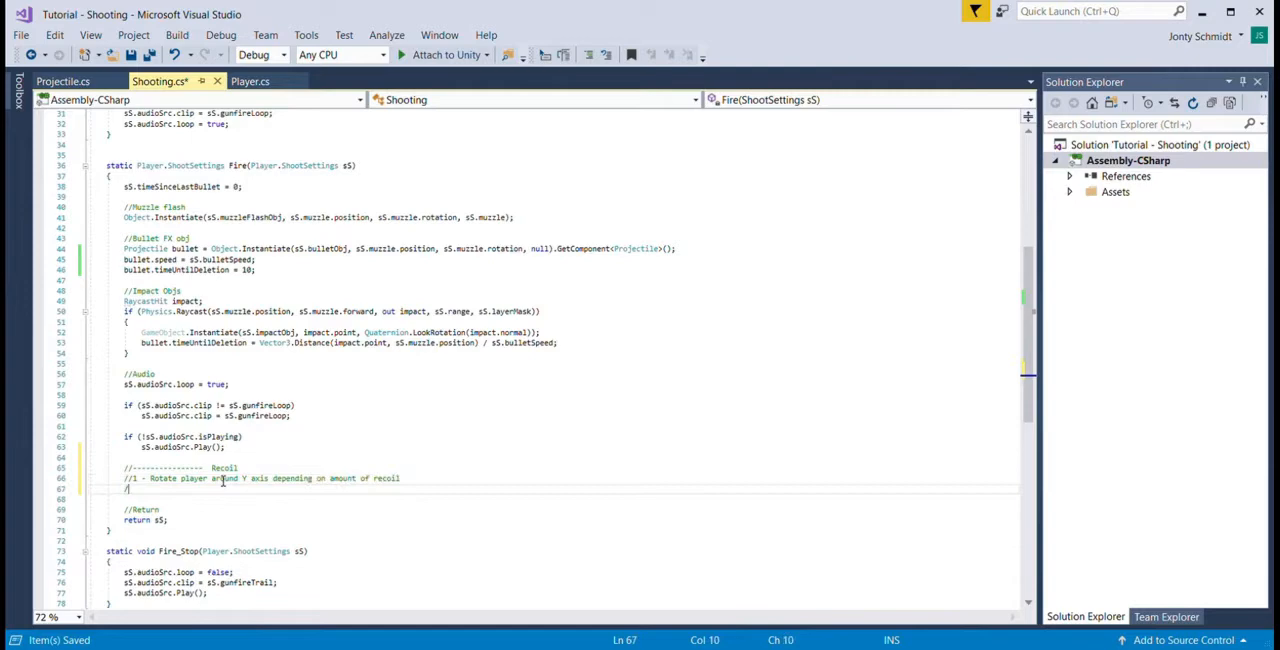
# Step: Reword //1 as left-right recoil and add //2 for rotating the head around the x axis
pyautogui.write('//2 - Rotate head around x axis depe')
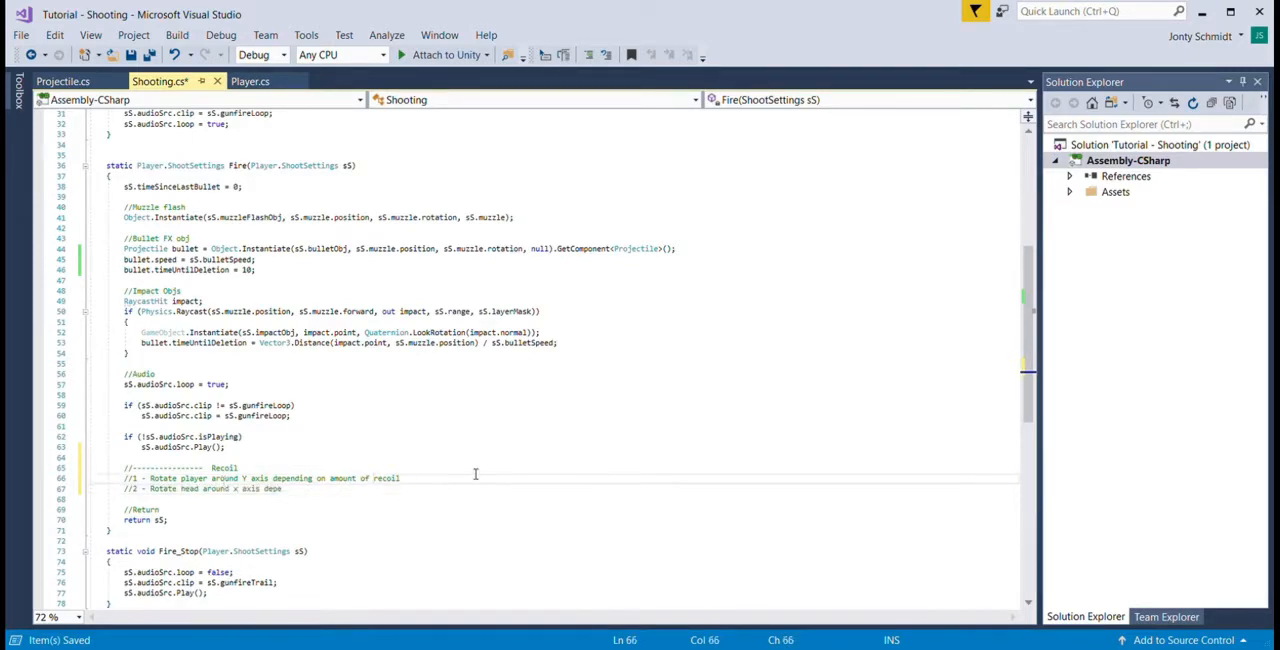
pyautogui.write('left-r')
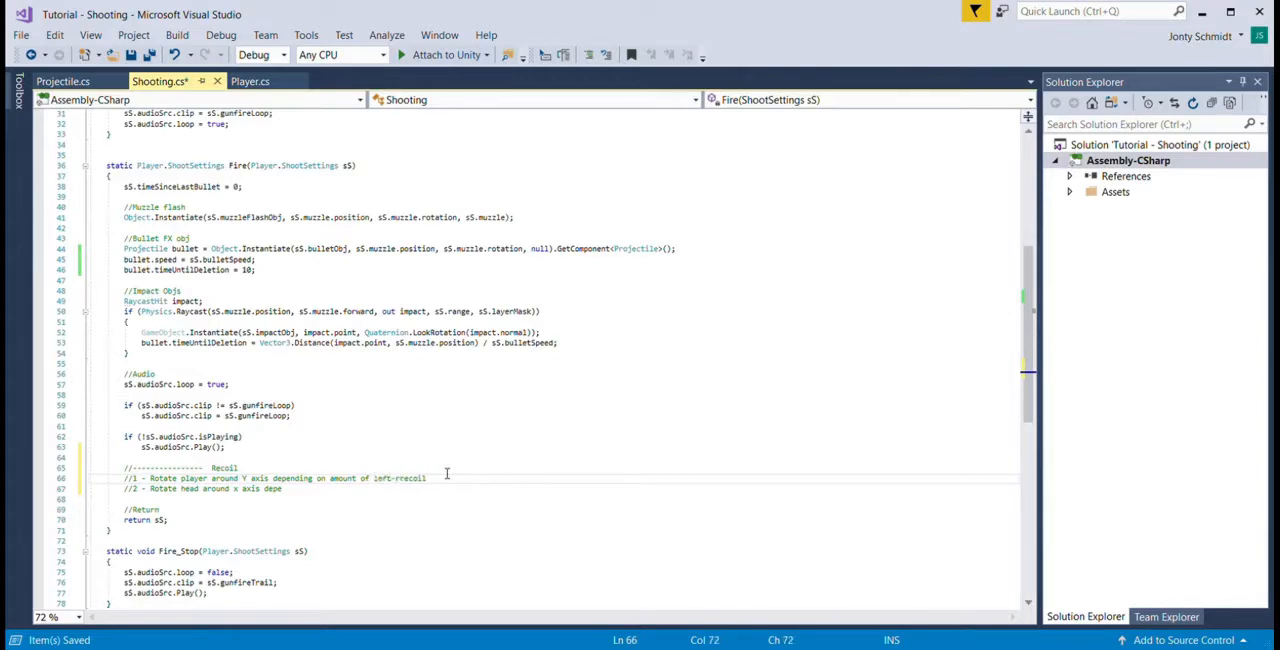
pyautogui.write('depending on amount of up-')
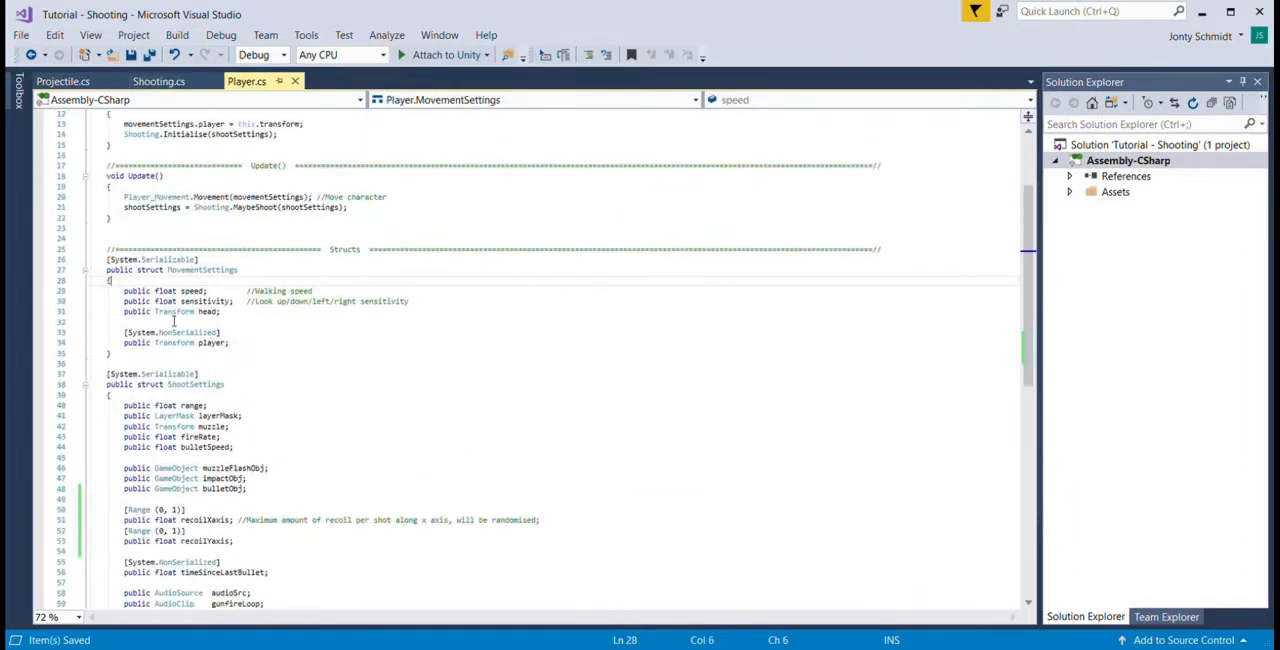
# Step: Pass movementSettings into MaybeShoot from Update and add a Player.MovementSettings mS parameter to MaybeShoot and Fire
pyautogui.click(160, 80)
pyautogui.write(', movementSettings')
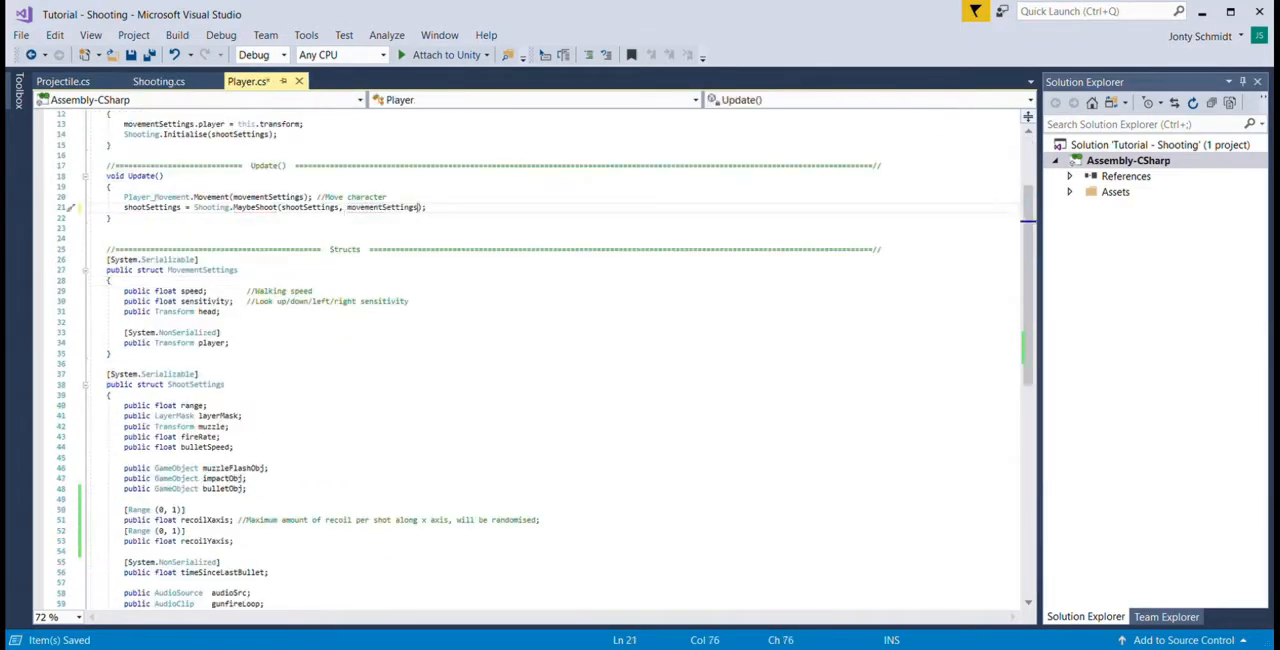
pyautogui.click(344, 196)
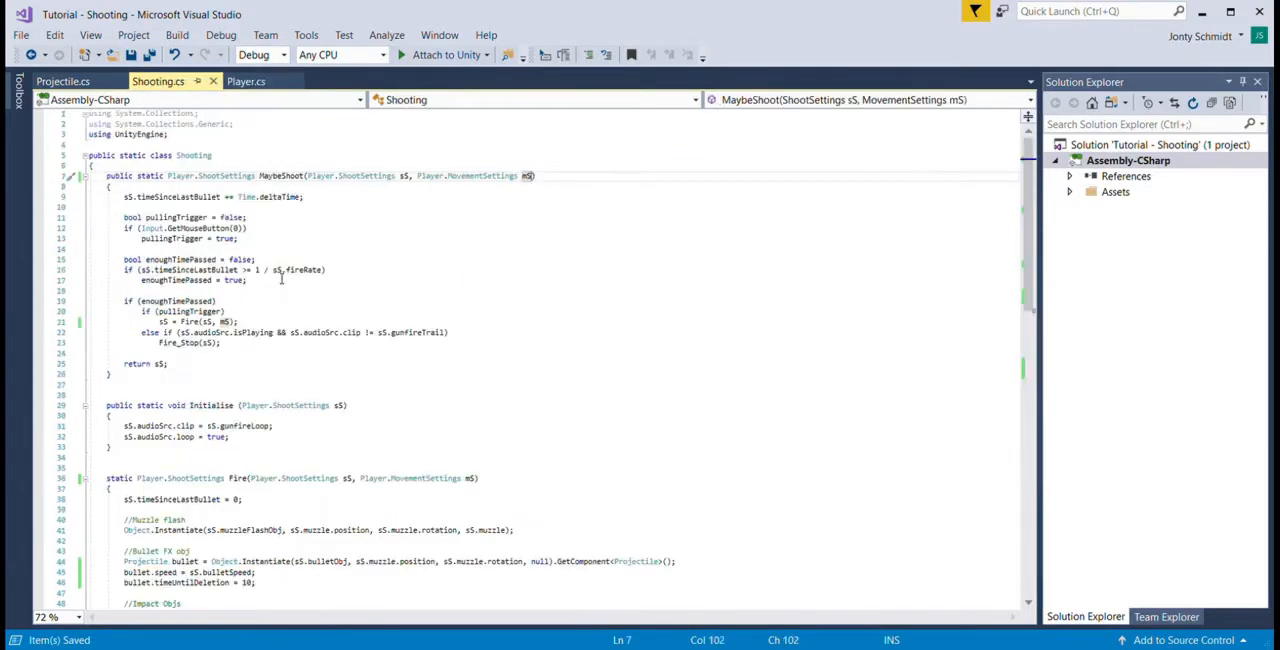
pyautogui.scroll(-3)
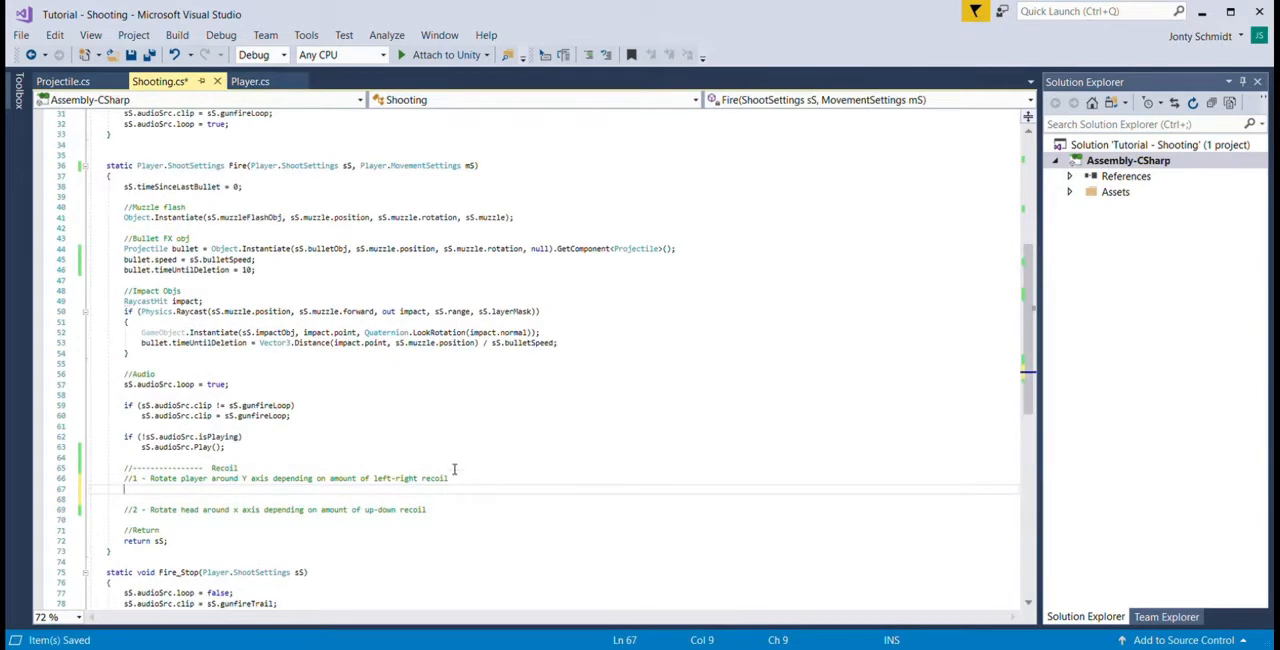
# Step: Rotate the player around Vector3.up by Random.Range(-sS.recoilXaxis, sS.recoilXaxis)
pyautogui.write('mS.player.Rotate()')
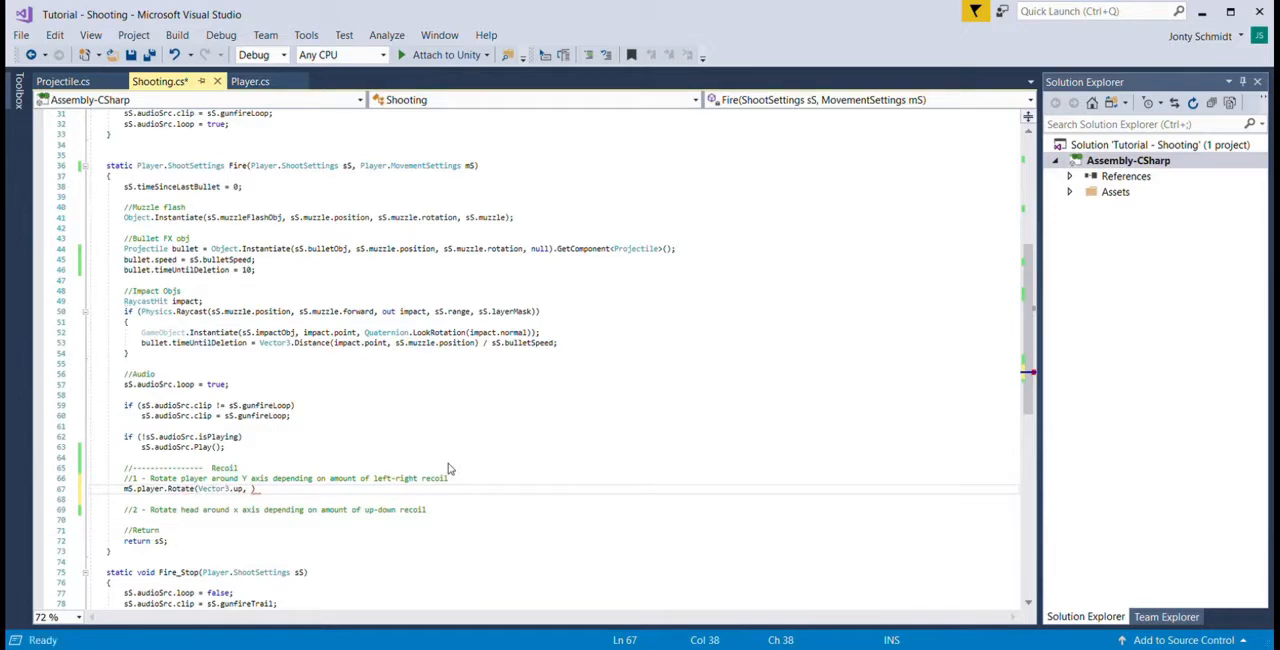
pyautogui.write('Random.Range(')
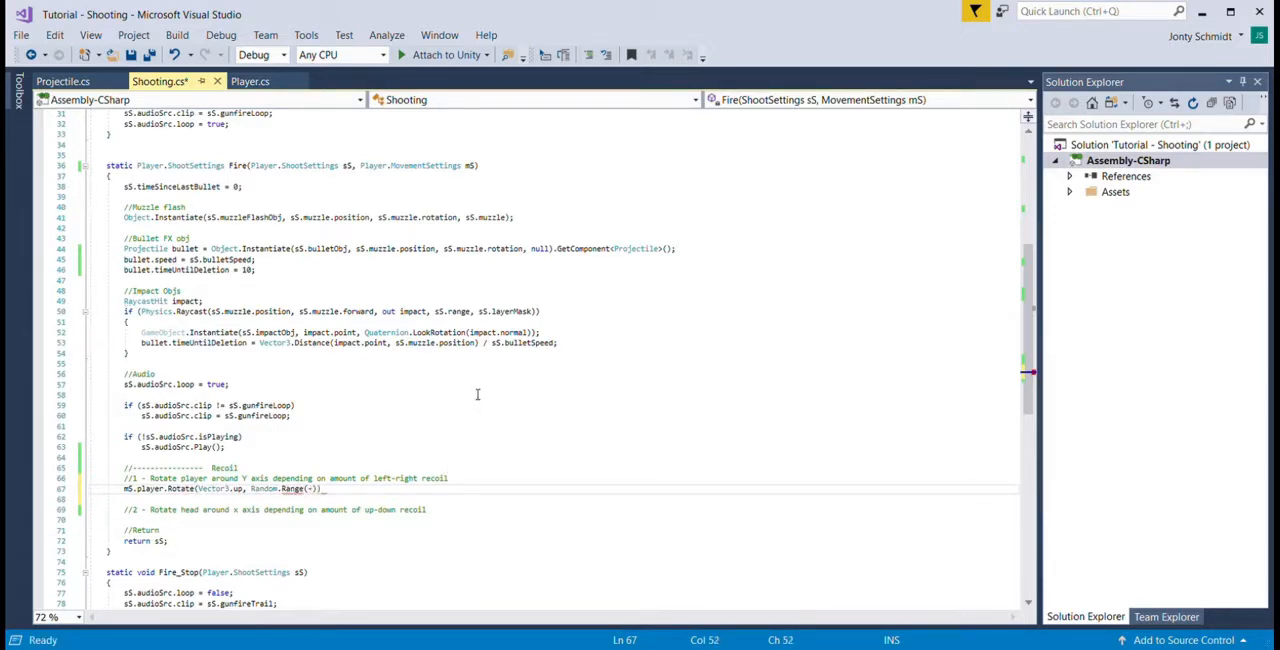
pyautogui.write('-sS.recoilXAxis, sS.0')
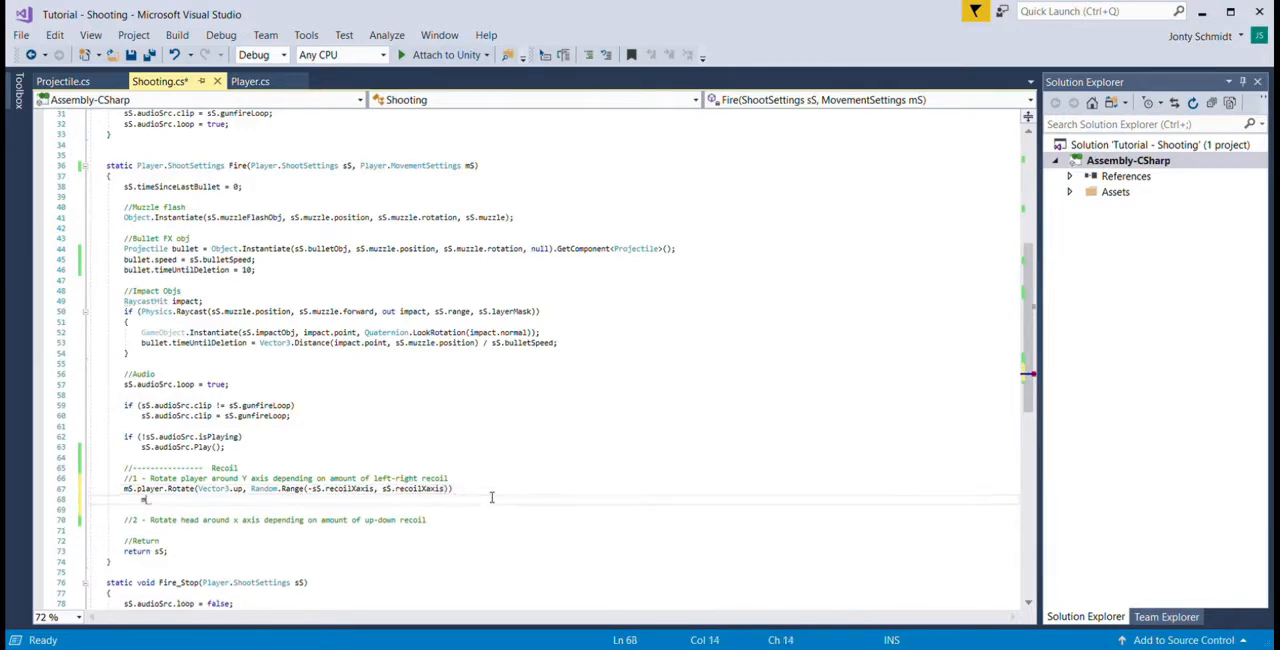
# Step: Rotate the head around Vector3.right by a random 0-to-recoilYaxis amount in Space.Self
pyautogui.write('mS.player.')
pyautogui.write('mS.head.Rotate(Vector3.')
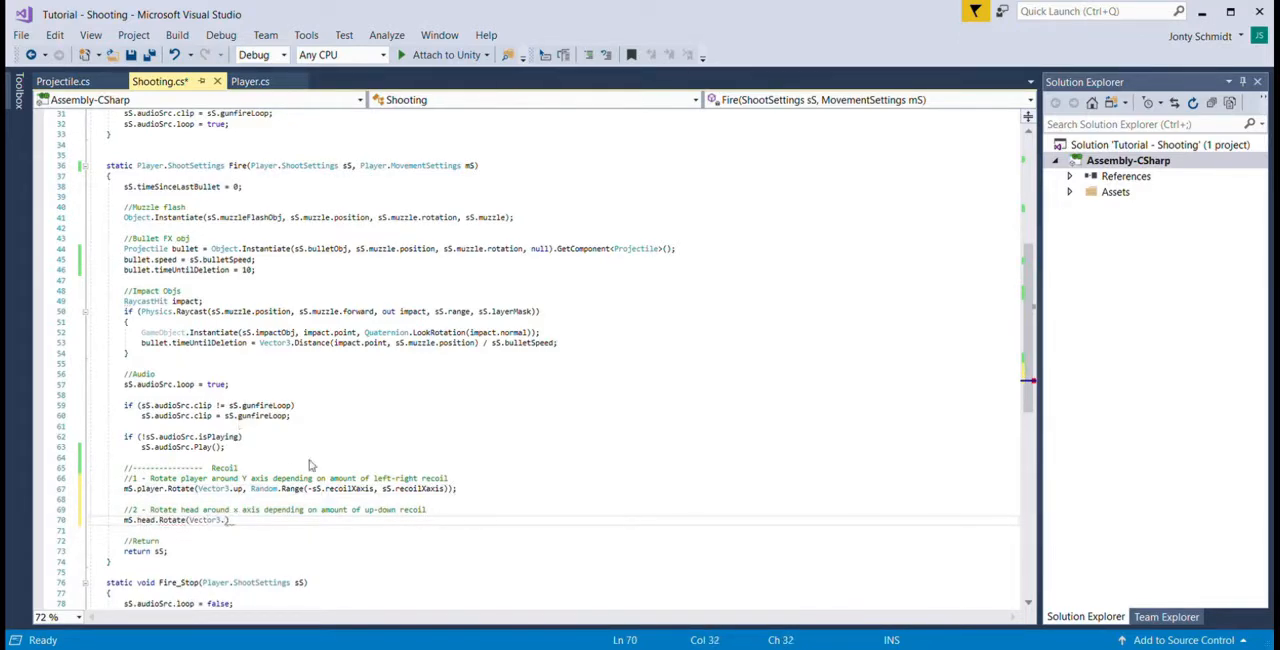
pyautogui.write('right, Random.ra')
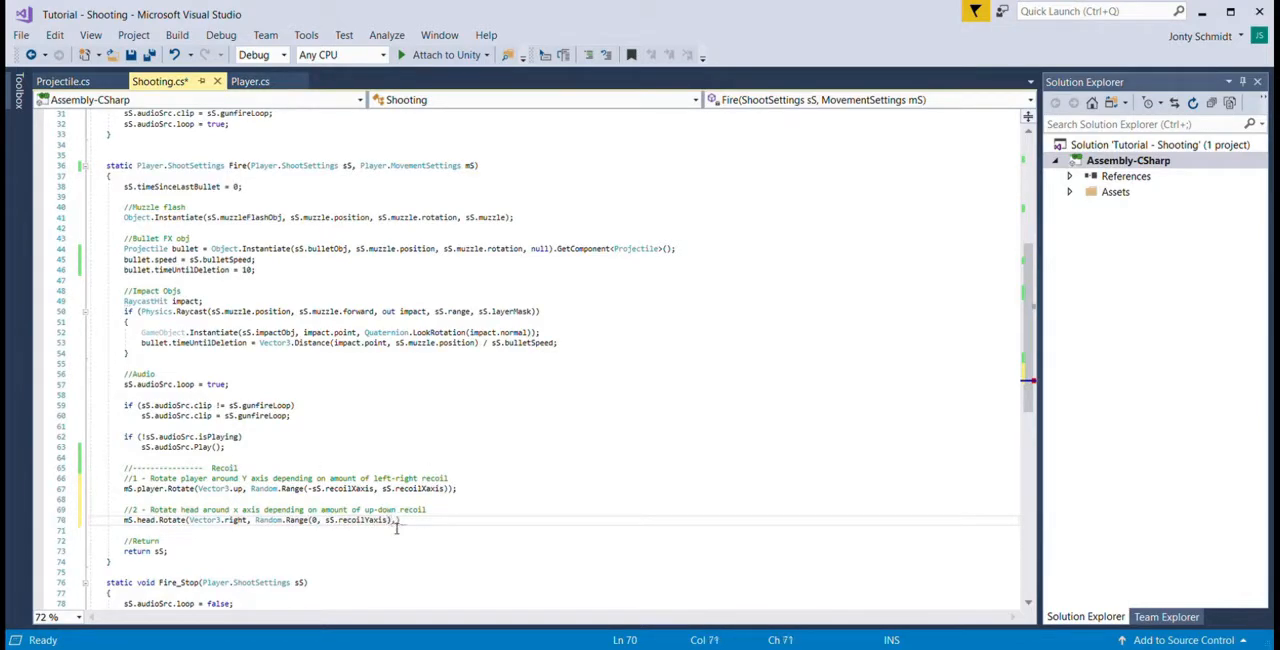
pyautogui.write(', Space.Self')
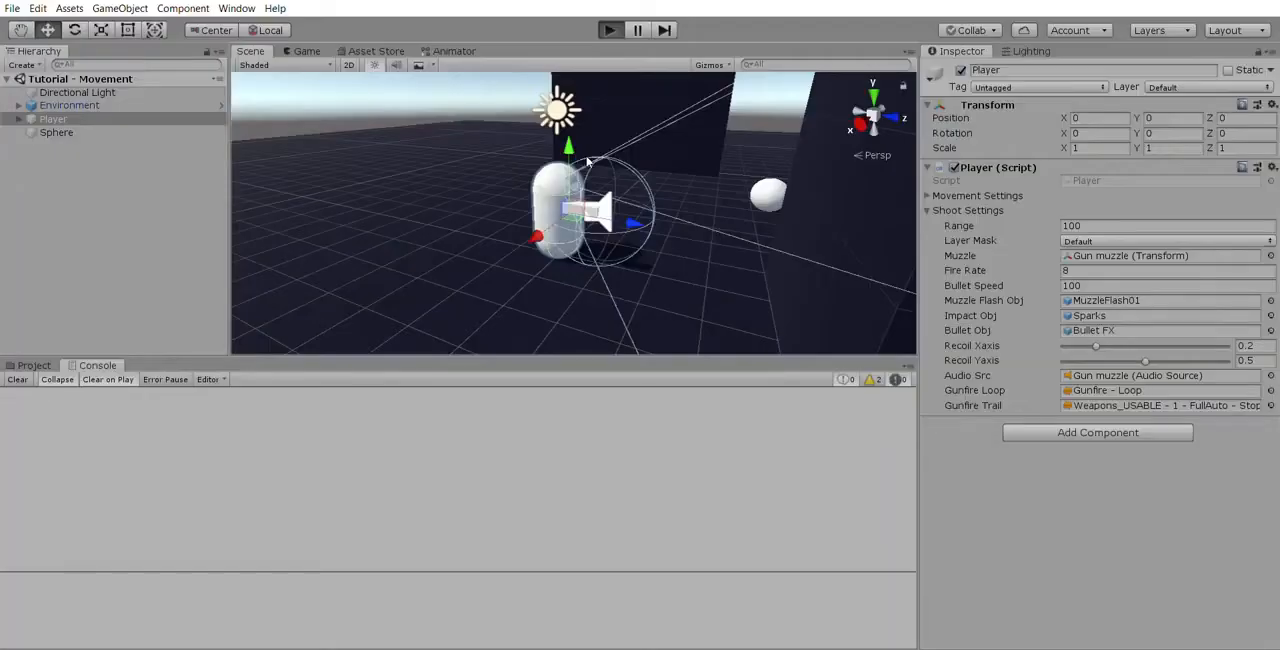
# Step: Play-test the recoil at the current settings, then stop
pyautogui.click(608, 28)
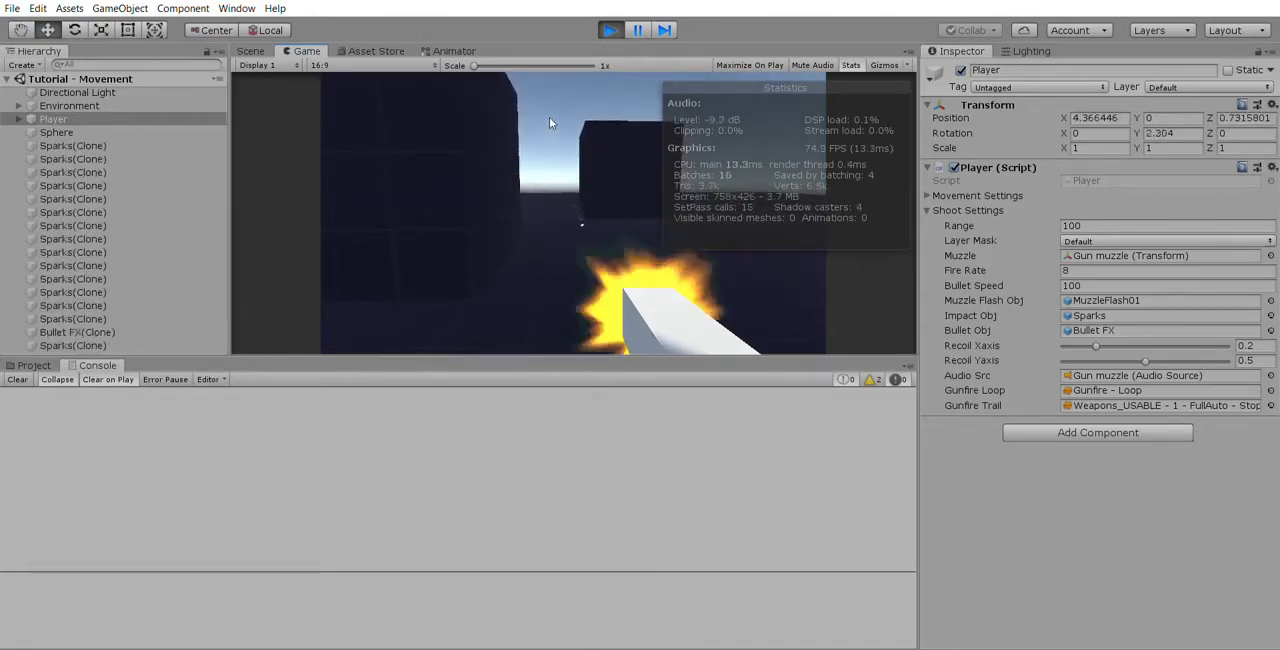
pyautogui.click(610, 28)
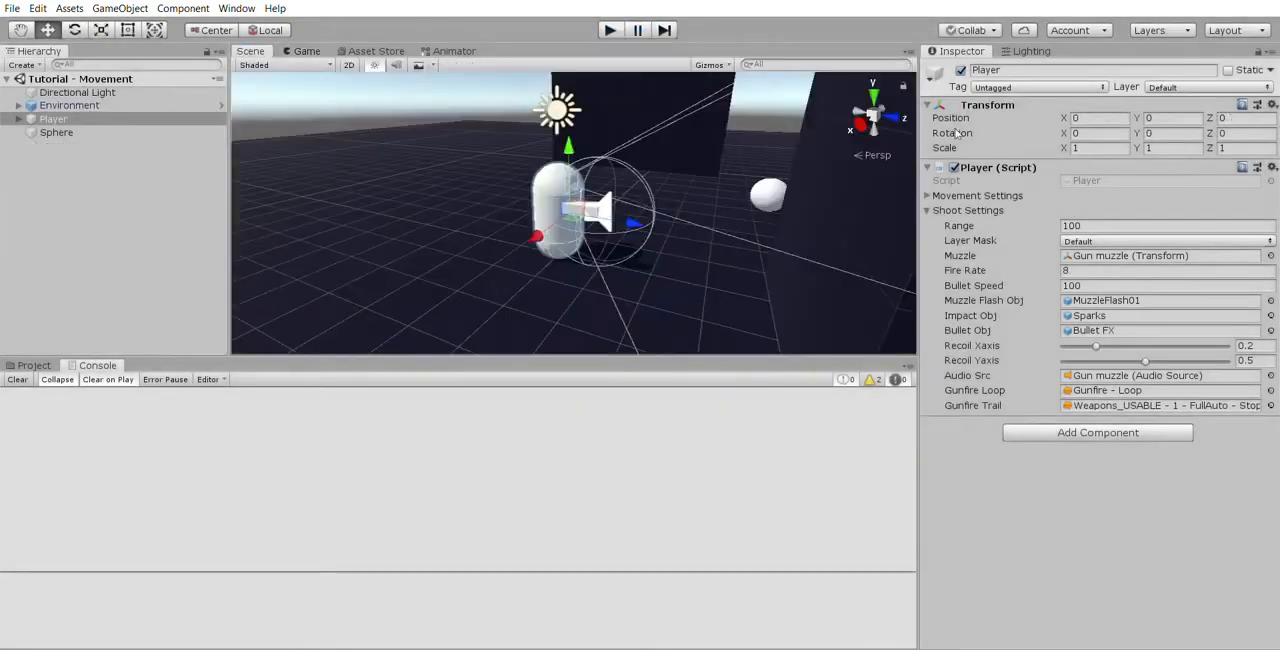
# Step: Raise Recoil Xaxis to 0.5 and Recoil Yaxis to 1, then play-test firing again
pyautogui.tripleClick(1256, 360)
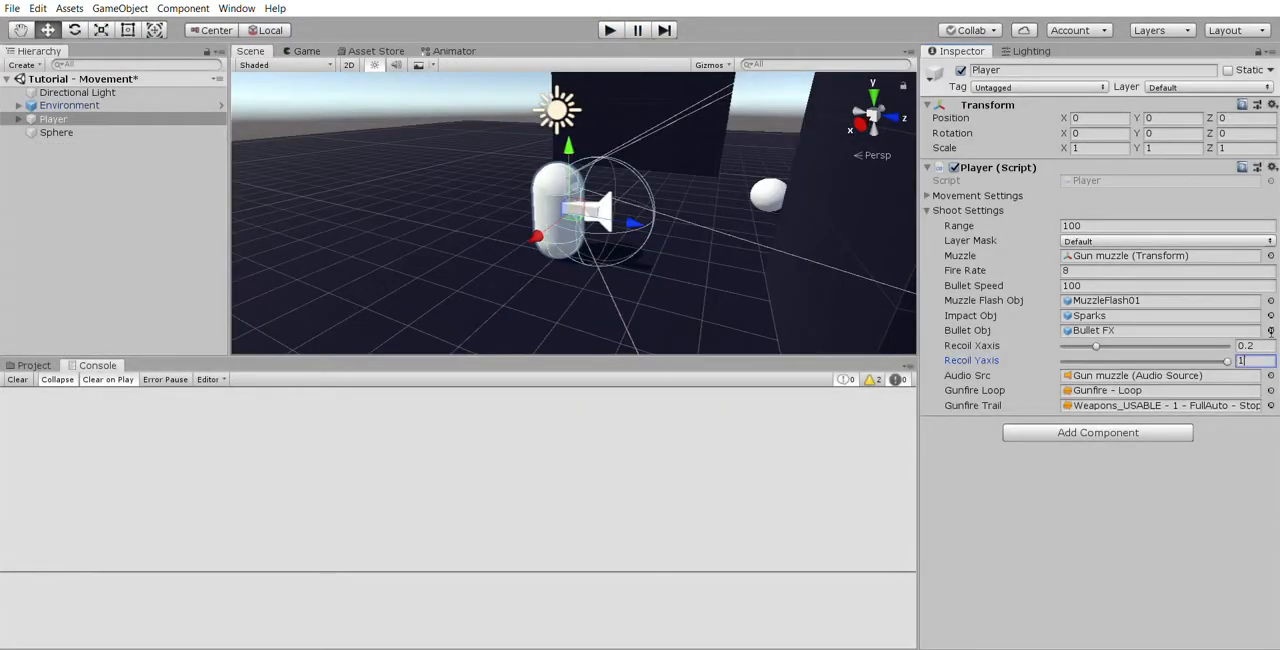
pyautogui.moveTo(1098, 344); pyautogui.dragTo(1144, 344)
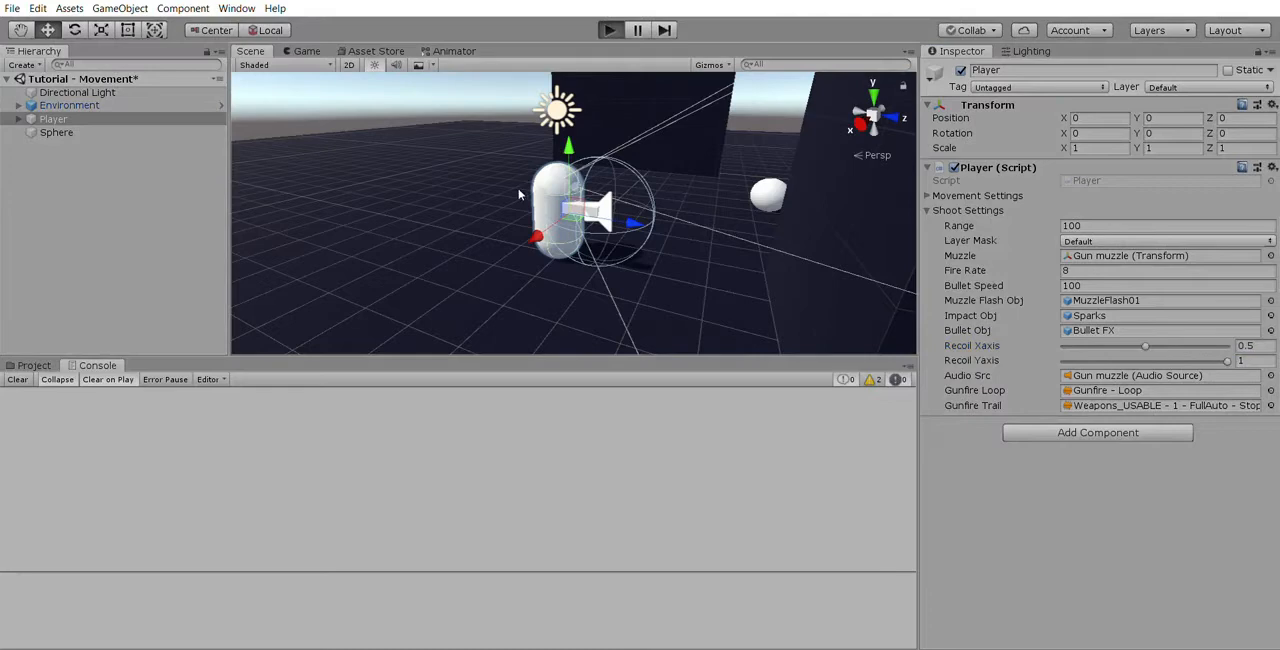
pyautogui.click(608, 28)
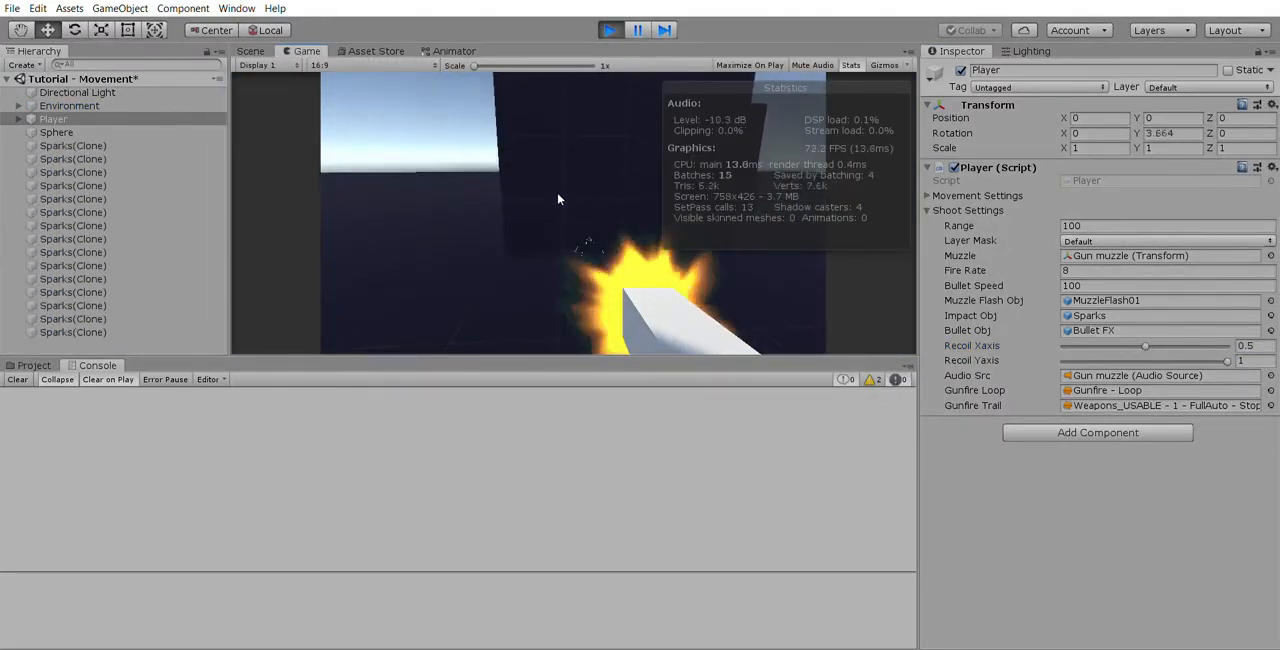
pyautogui.click(608, 28)
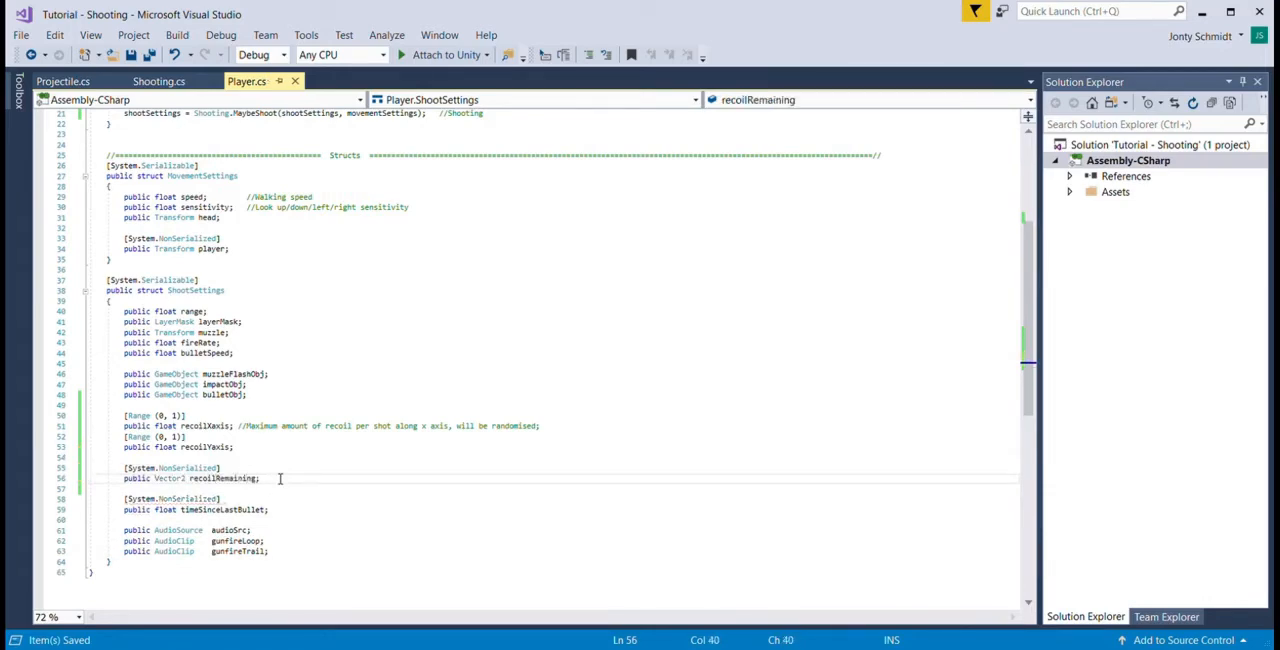
# Step: Add [System.NonSerialized] public Vector3 recoilRemaining to ShootSettings in Player.cs
pyautogui.click(158, 80)
pyautogui.write('sS.recoilRemaining.y')
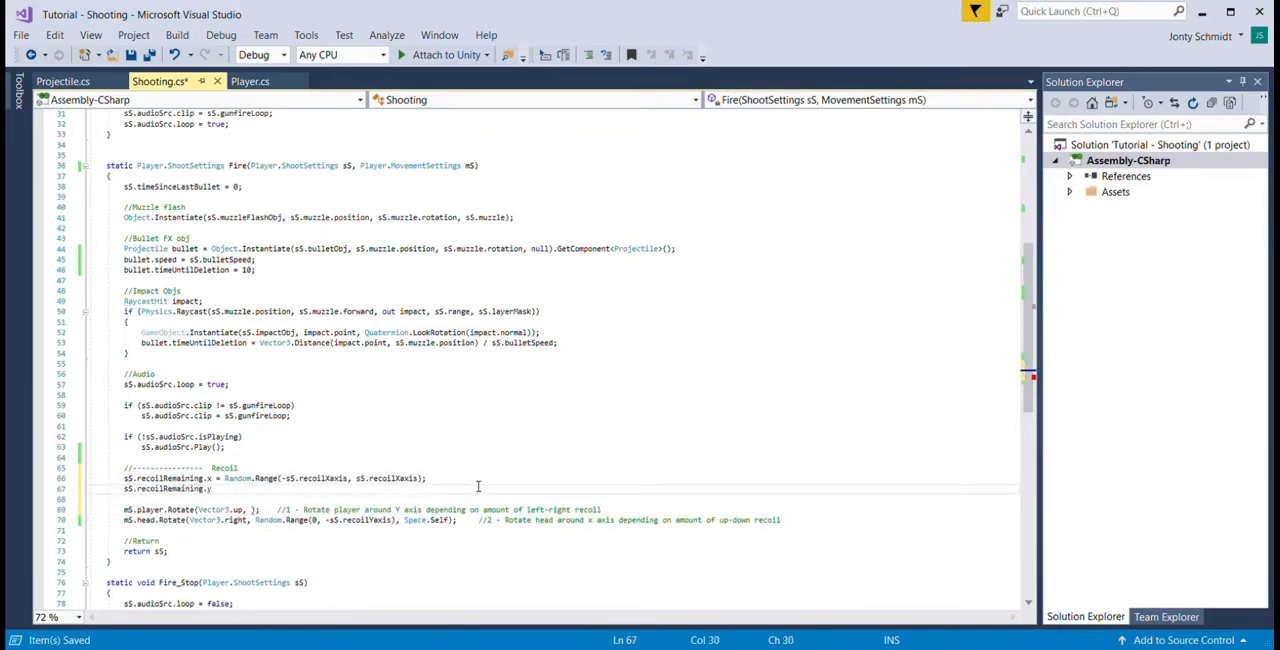
# Step: Store Random.Range recoil in sS.recoilRemaining and move the player and head Rotate lines into MaybeShoot
pyautogui.write('Random.Range(0,')
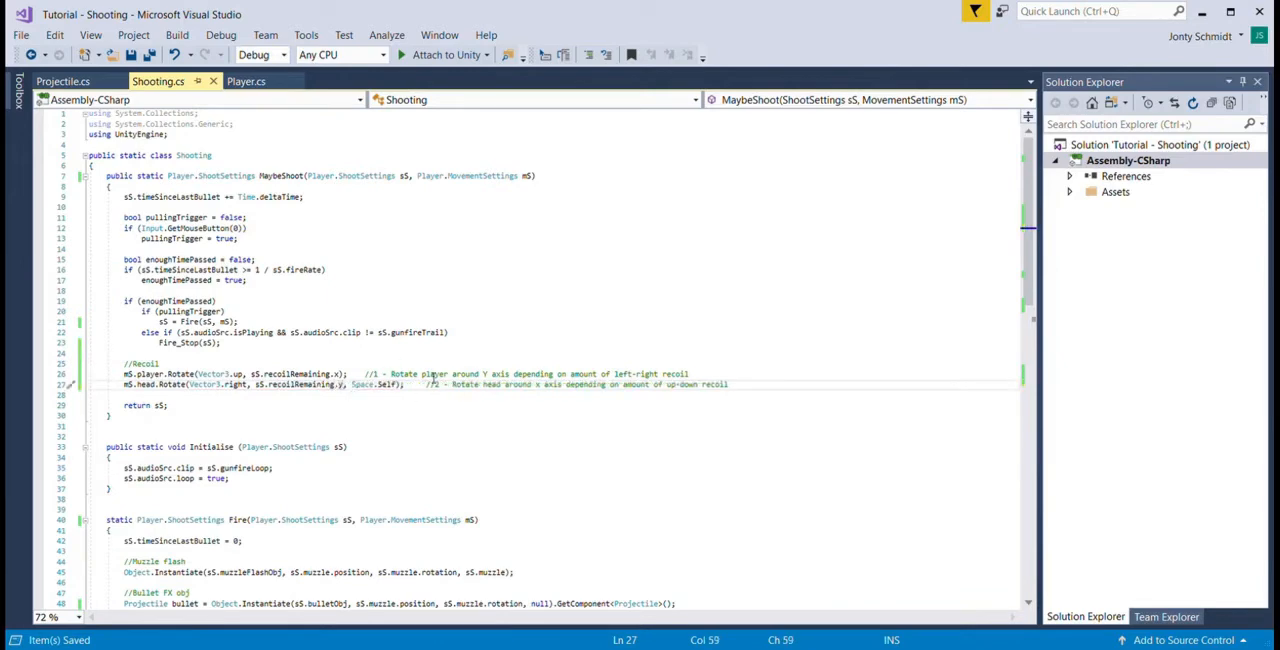
# Step: Add sS.recoilRemaining *= 0.9f; after the rotations and a //----- Return divider above return sS;
pyautogui.press('Enter')
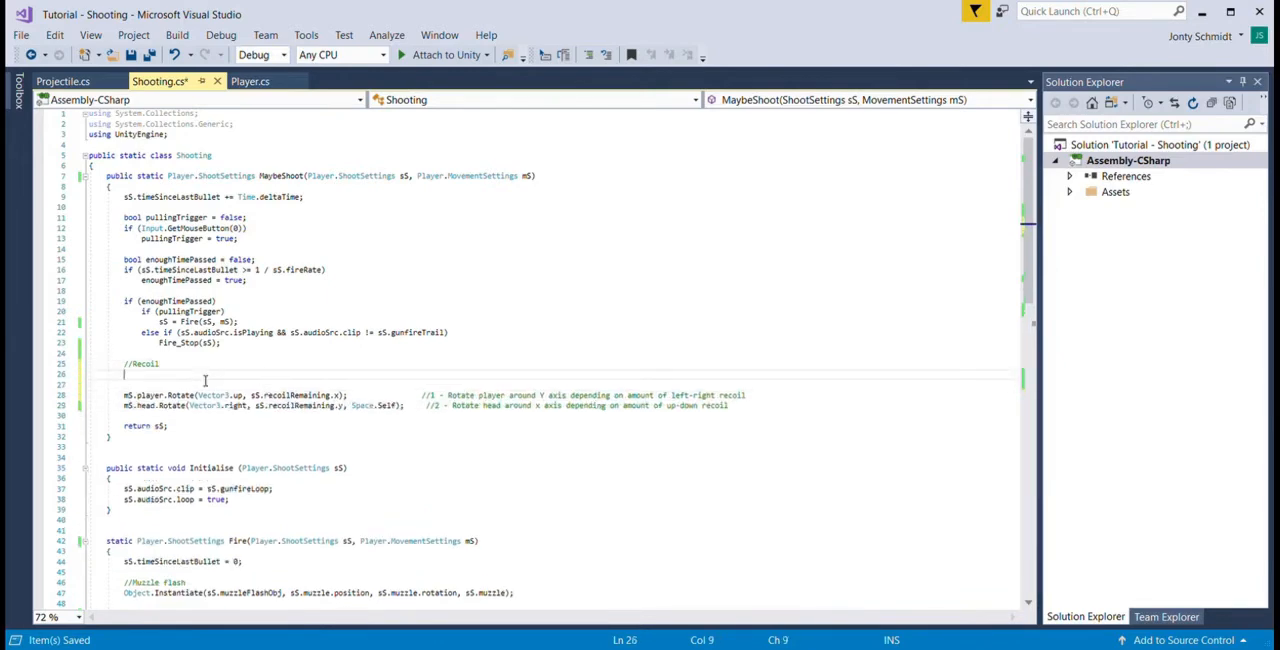
pyautogui.click(180, 374)
pyautogui.write('sS.recoilRemaining *=')
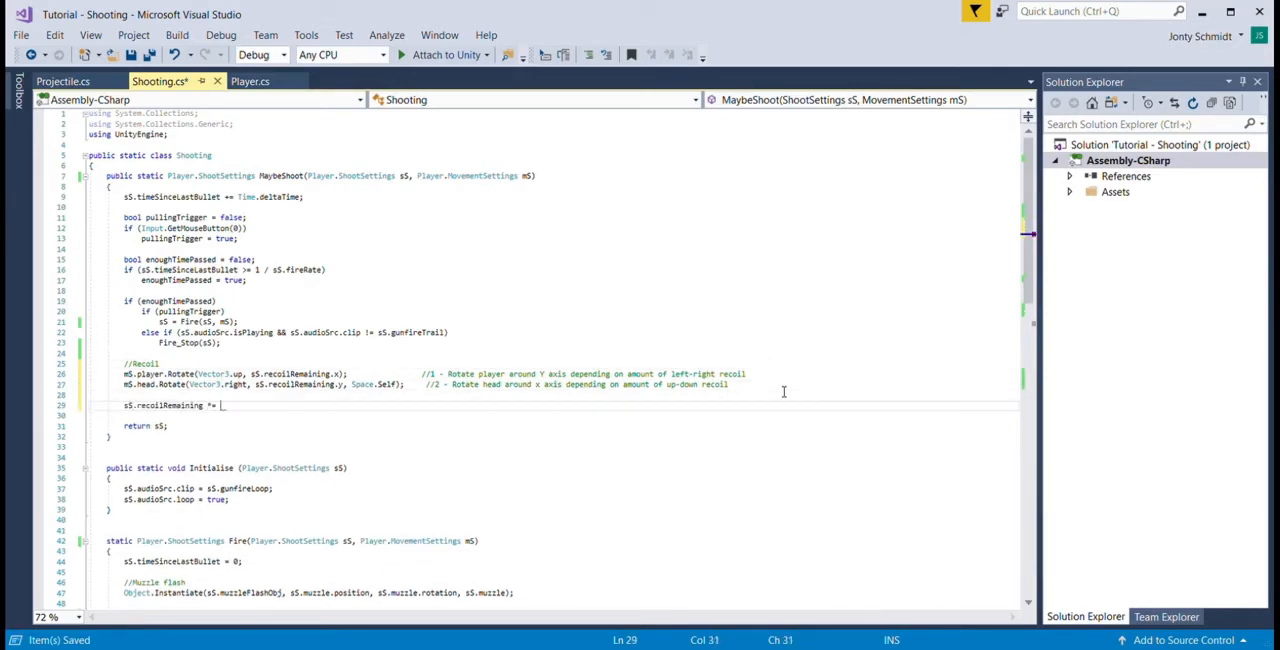
pyautogui.write('0.9f;')
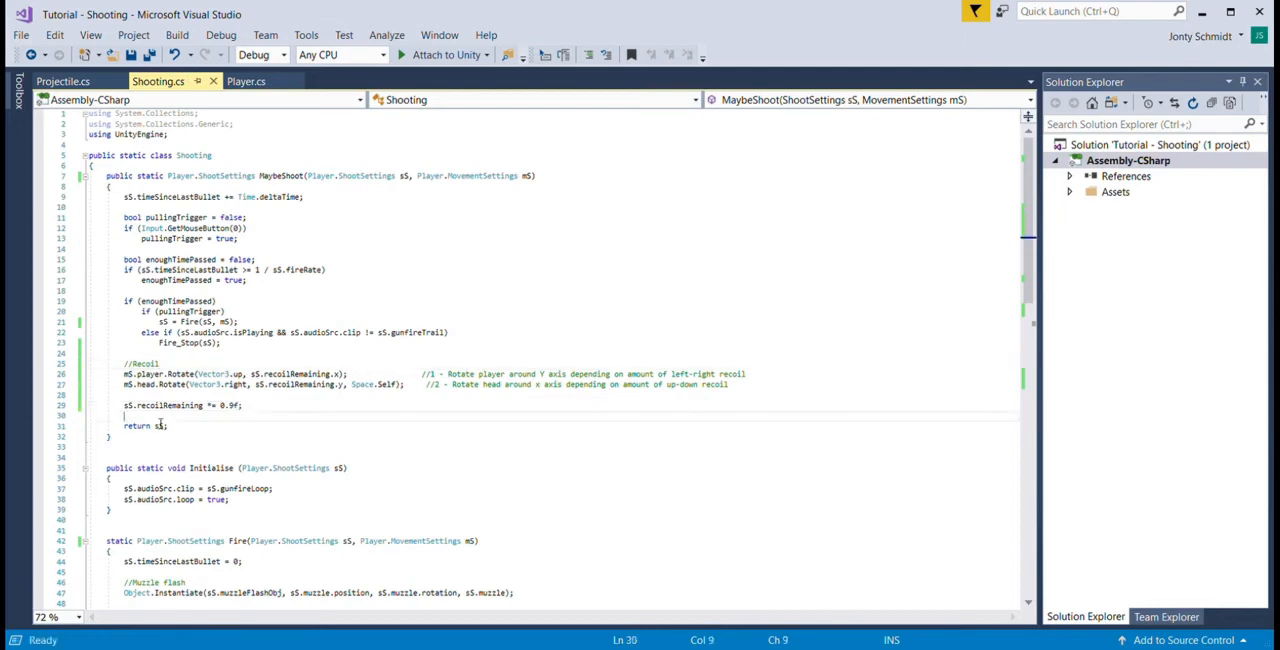
pyautogui.write('//----------------- Return')
pyautogui.write('//-----------------       Can we fire  -------------------------------------------------------------------------------------------------------------------------//')
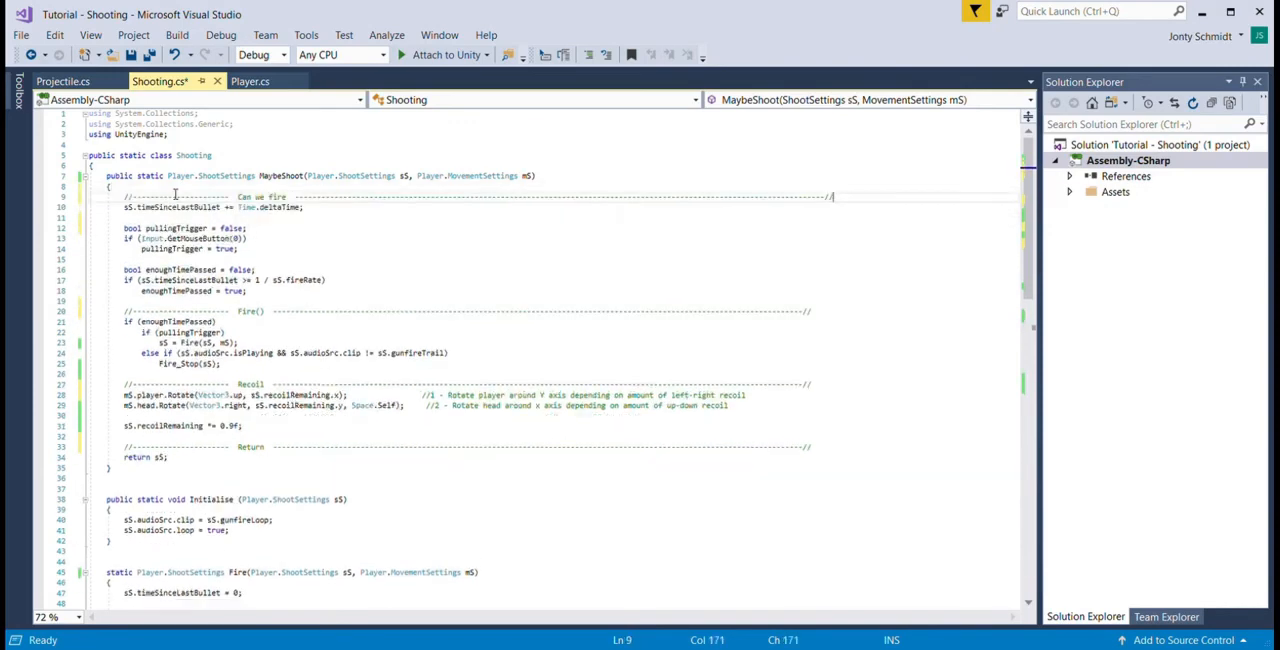
# Step: Save the Shooting script with Ctrl+S and start Play mode in Unity to test the fading recoil
pyautogui.press('ctrl+s')
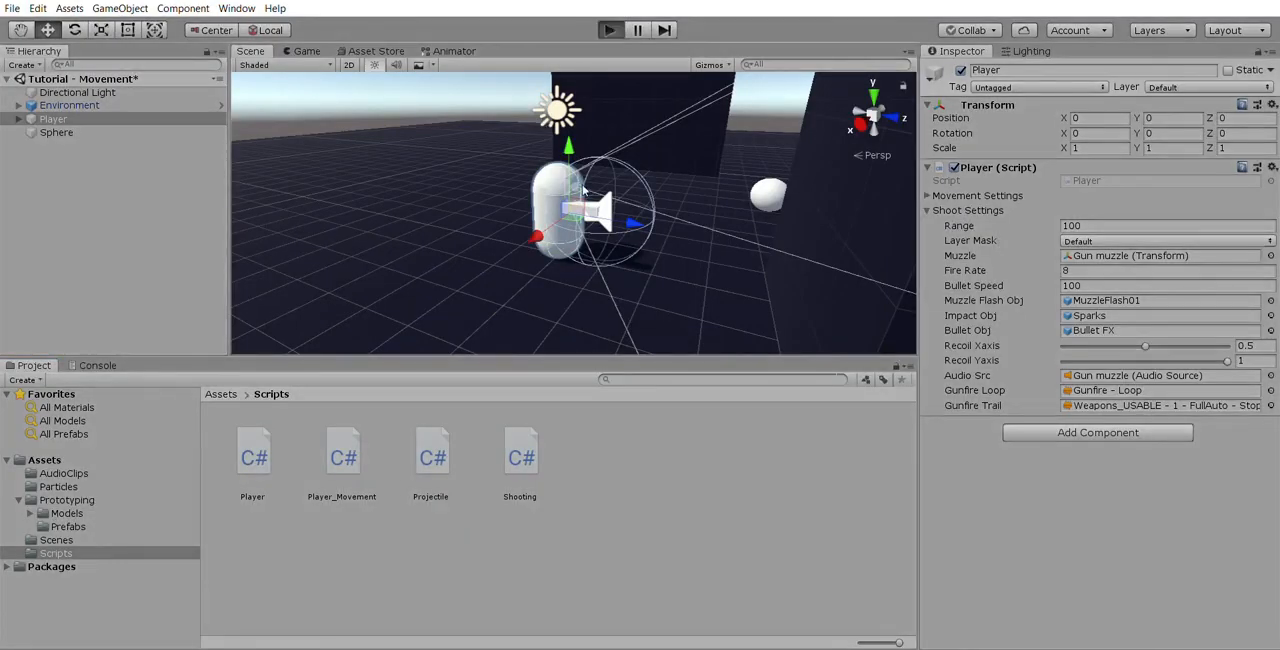
pyautogui.click(608, 28)
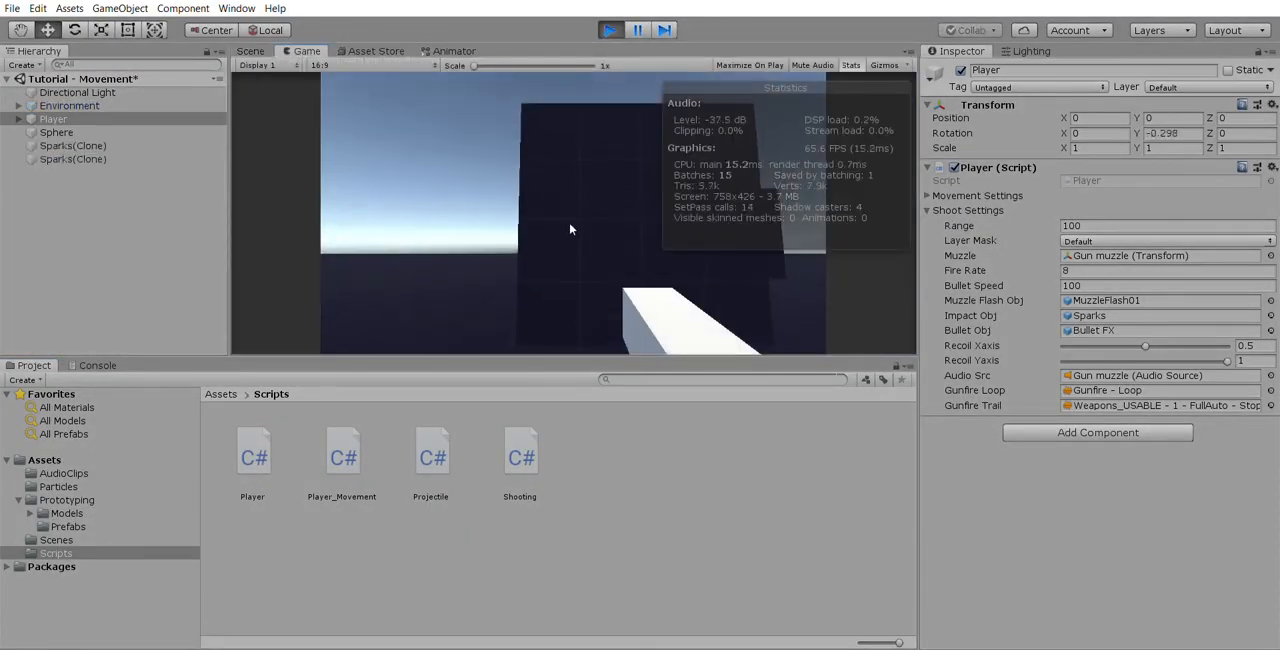